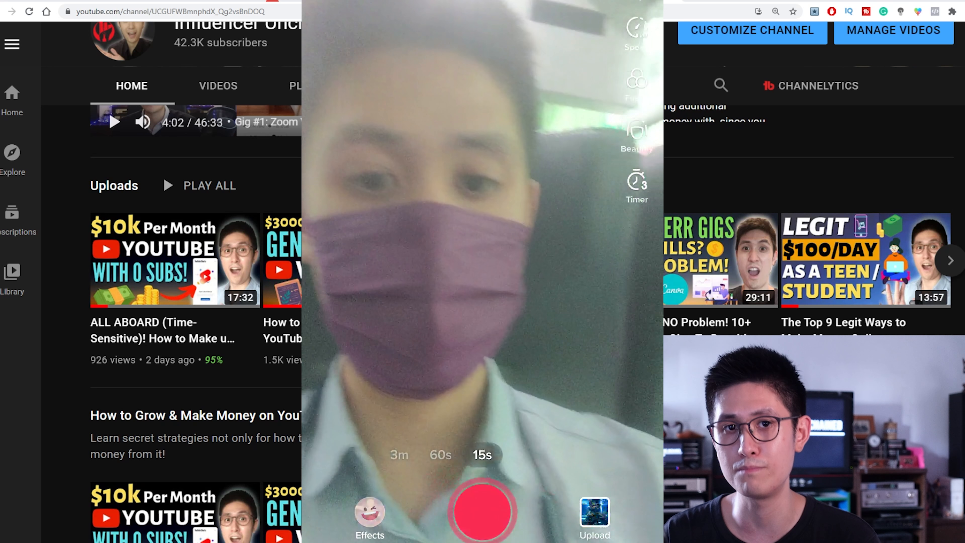
Leave the YouTube camera view to reach the Tool_Tips channel home page.
{"action": "left_click", "coordinate": [370, 517]}
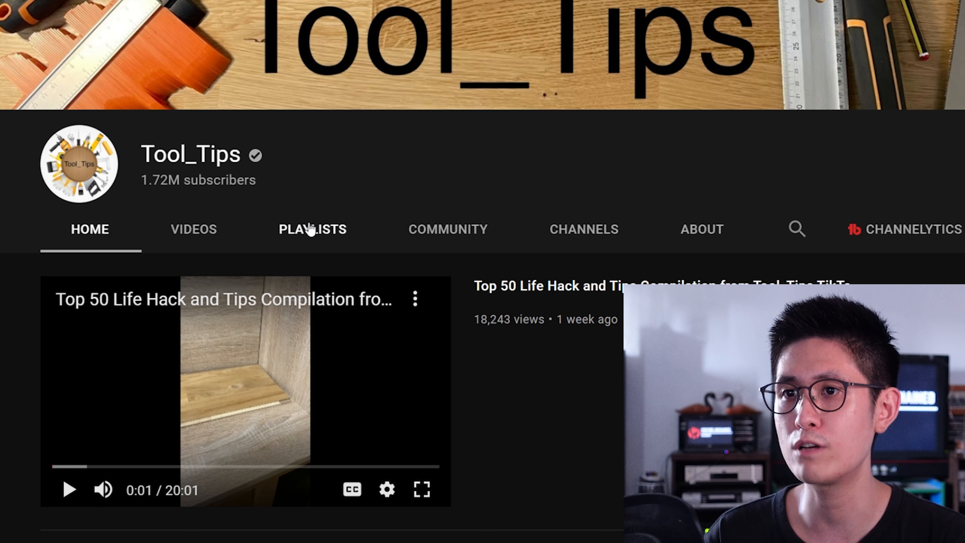
Scroll through the Bartender Skills channel's grid of cocktail-mixing Shorts.
{"action": "scroll", "scroll_direction": "down", "scroll_amount": 3}
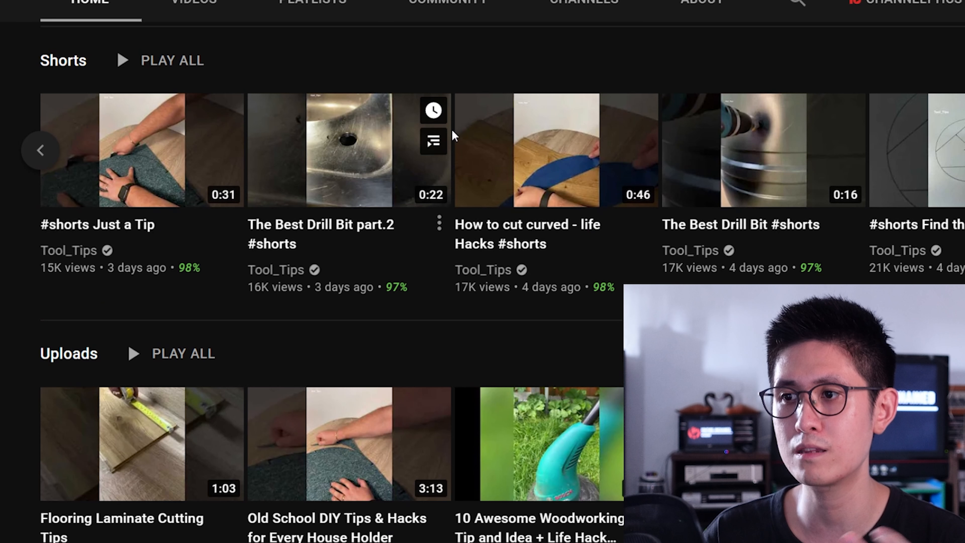
{"action": "mouse_move", "coordinate": [813, 75]}
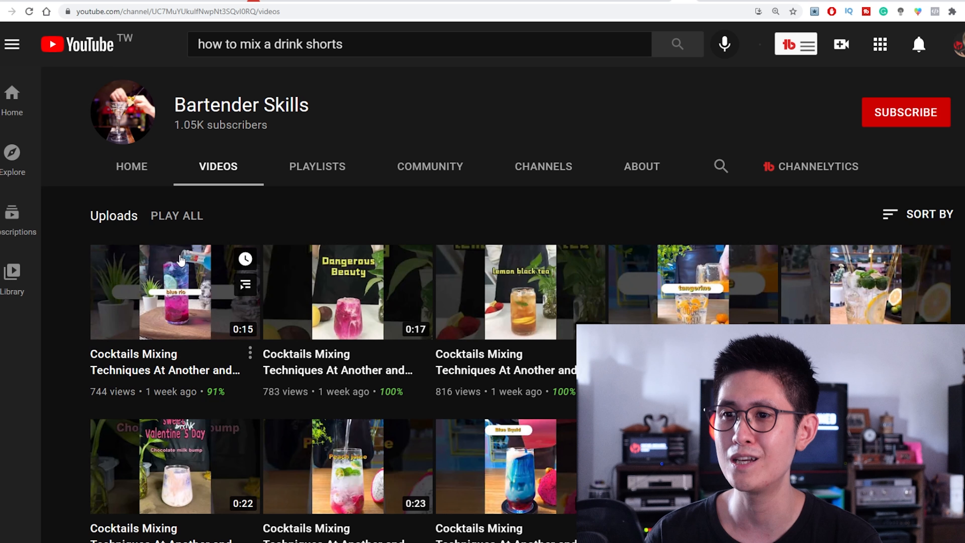
{"action": "scroll", "scroll_direction": "down", "scroll_amount": 3}
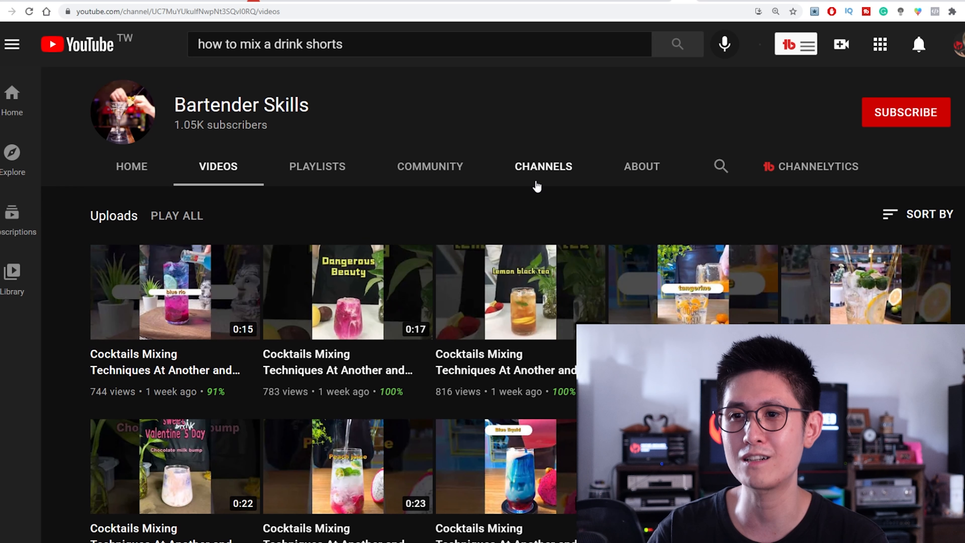
{"action": "scroll", "scroll_direction": "down", "scroll_amount": 3}
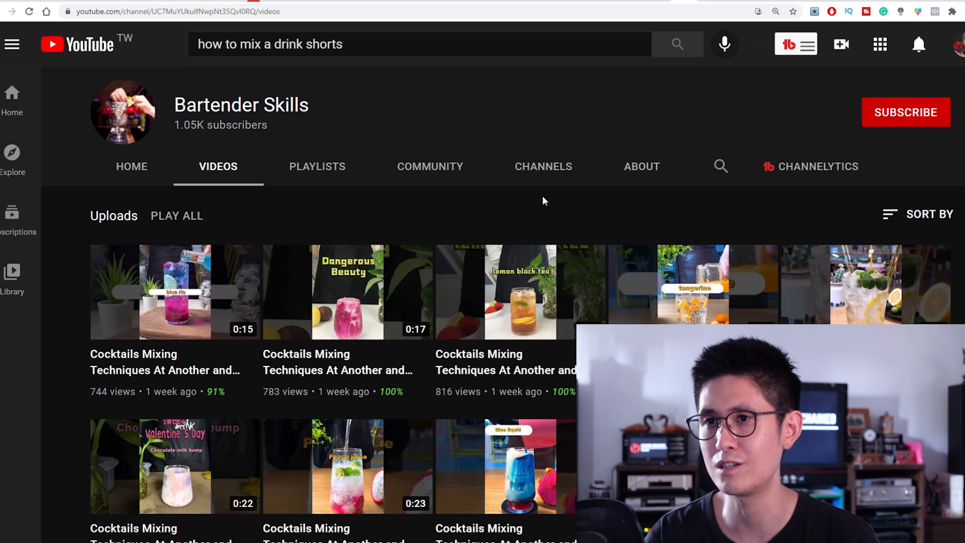
{"action": "mouse_move", "coordinate": [595, 204]}
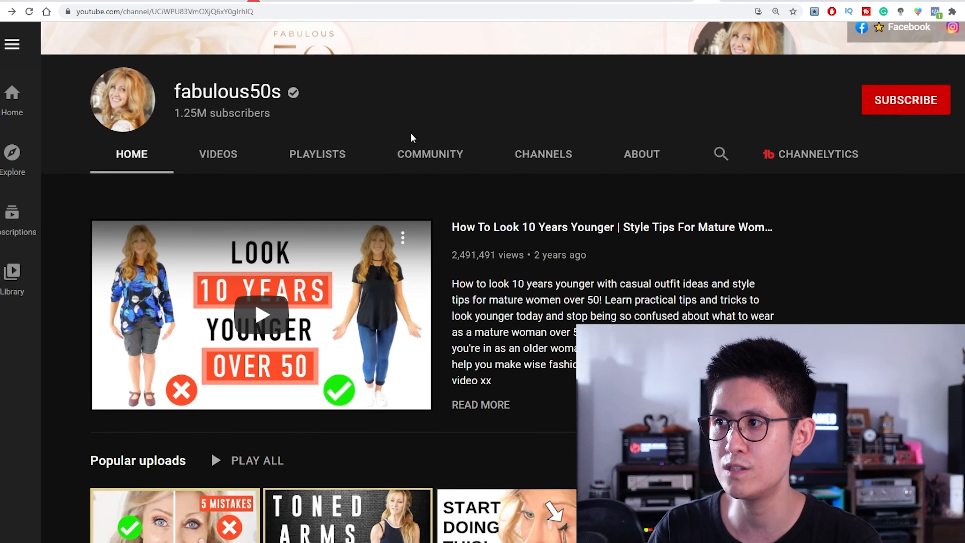
Scroll down the fabulous50s HOME tab to its Shorts shelf of recent clips.
{"action": "scroll", "scroll_direction": "down", "scroll_amount": 3}
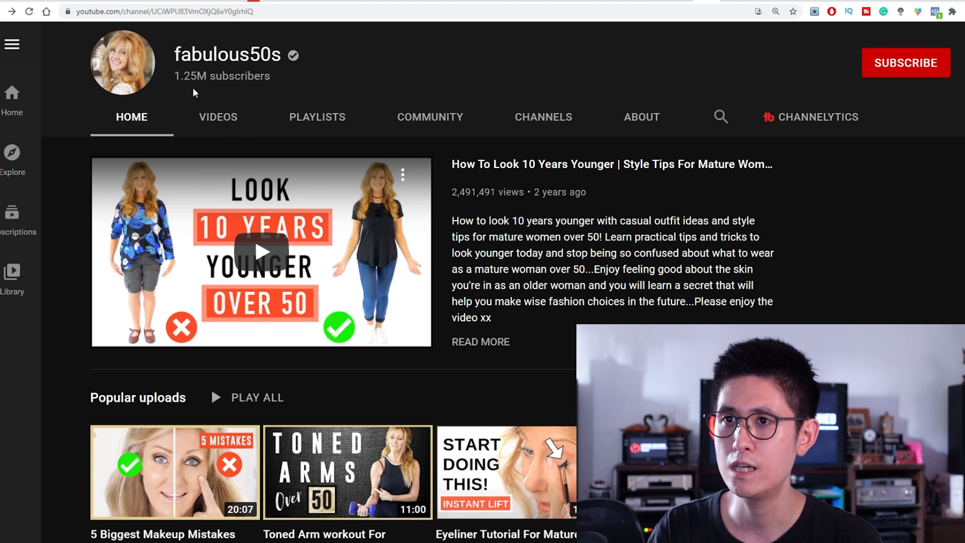
{"action": "scroll", "scroll_direction": "down", "scroll_amount": 3}
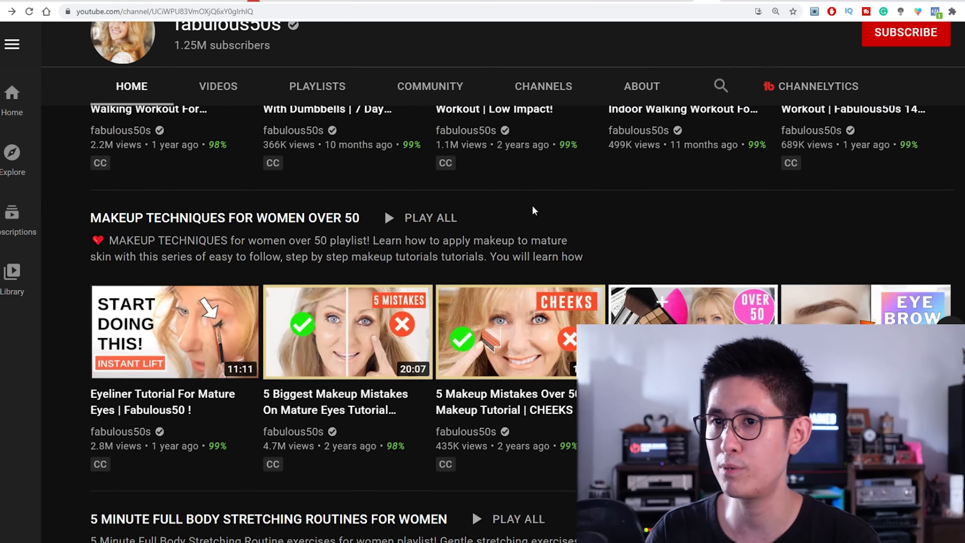
{"action": "scroll", "scroll_direction": "down", "scroll_amount": 3}
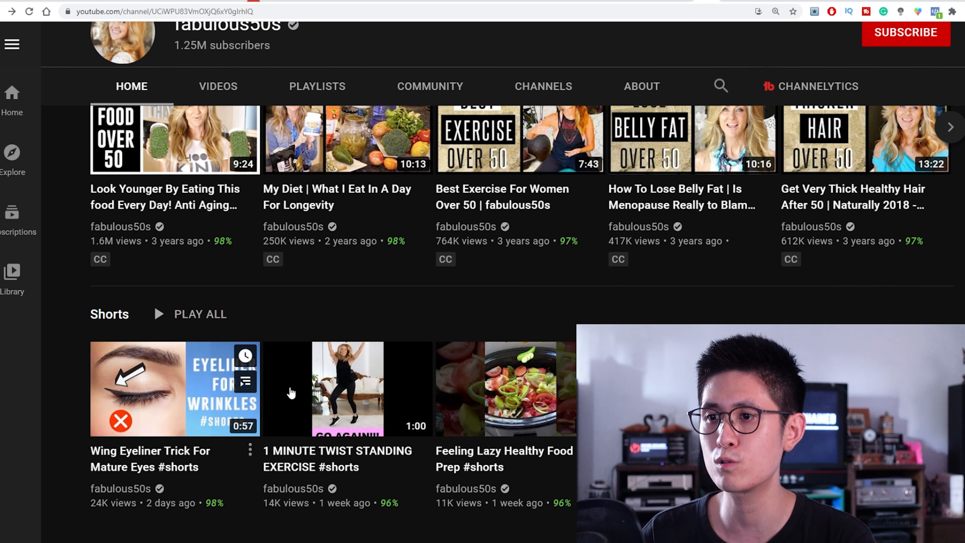
{"action": "scroll", "scroll_direction": "down", "scroll_amount": 3}
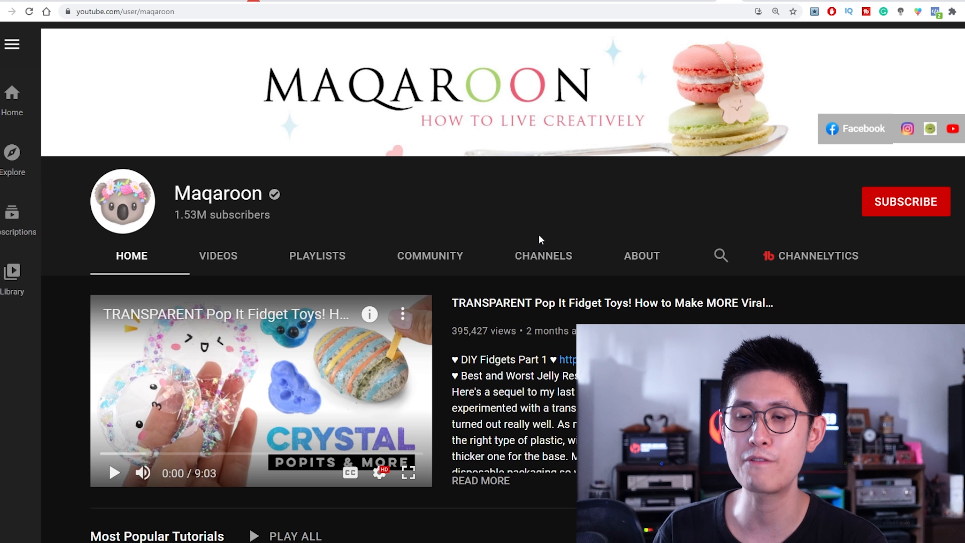
{"action": "mouse_move", "coordinate": [543, 240]}
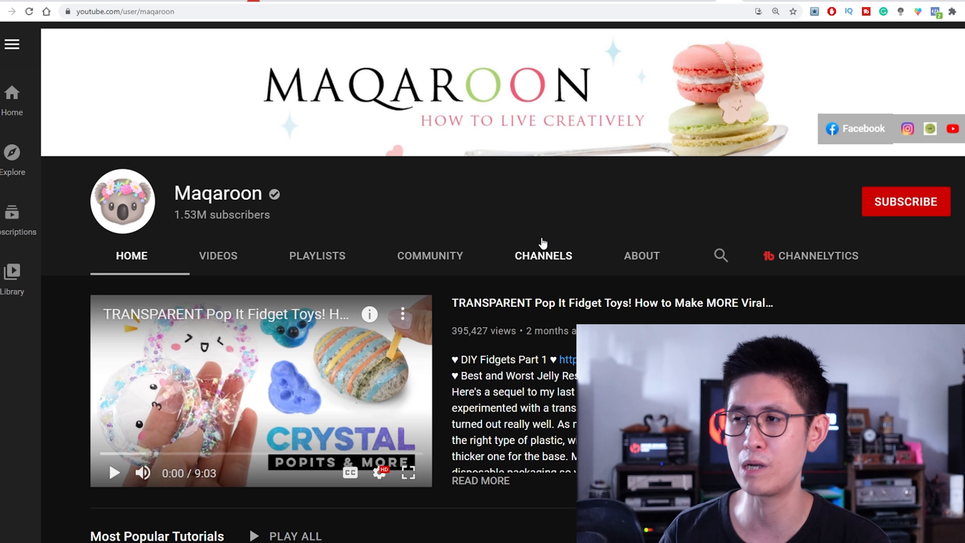
Scroll down the Maqaroon HOME tab to its Shorts shelf of fidget toy clips.
{"action": "scroll", "scroll_direction": "down", "scroll_amount": 3}
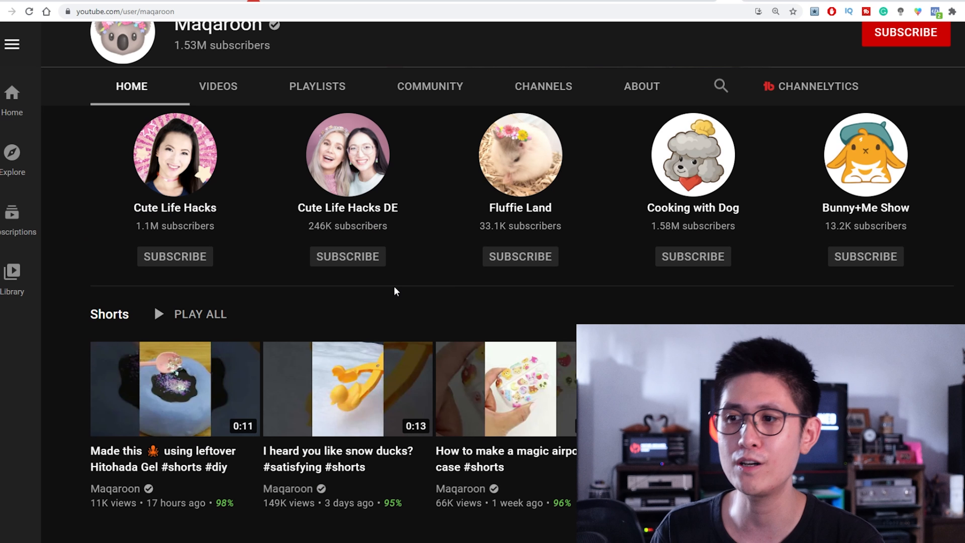
{"action": "scroll", "scroll_direction": "down", "scroll_amount": 3}
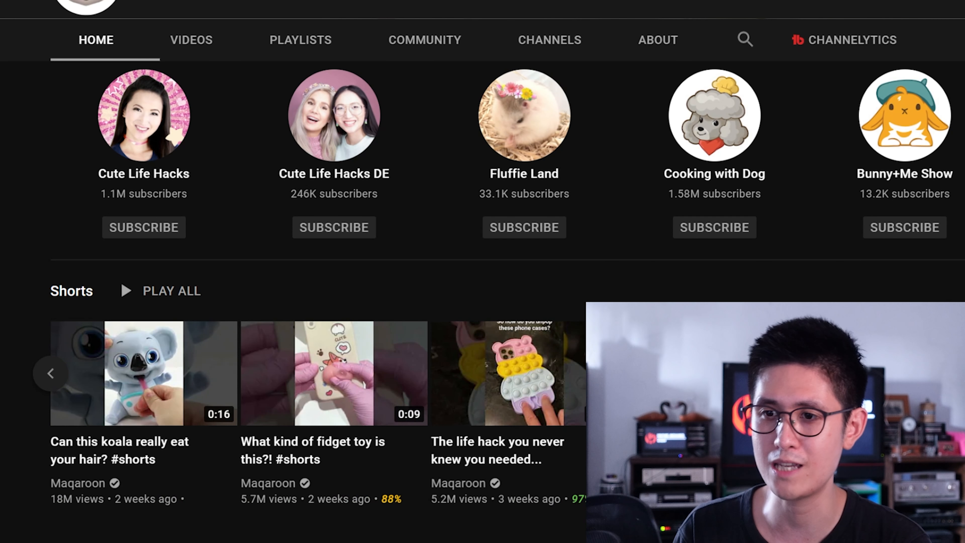
{"action": "scroll", "scroll_direction": "down", "scroll_amount": 3}
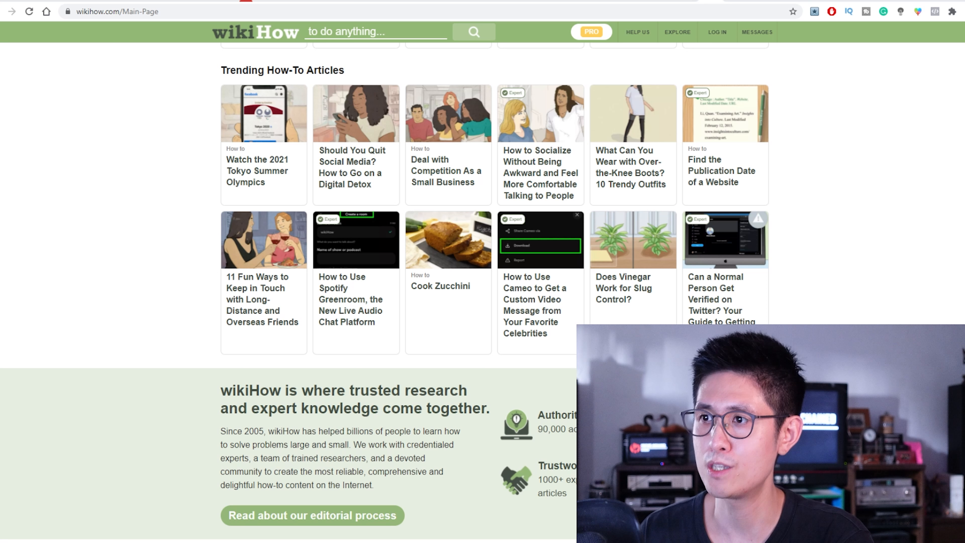
Use wikiHow's EXPLORE menu to reach and scroll the full article category listing.
{"action": "left_click", "coordinate": [677, 32]}
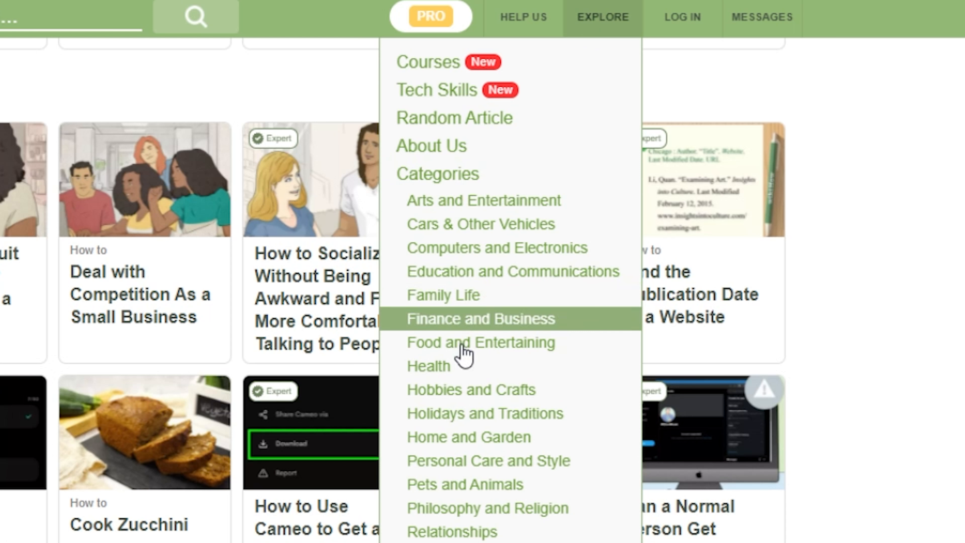
{"action": "mouse_move", "coordinate": [440, 175]}
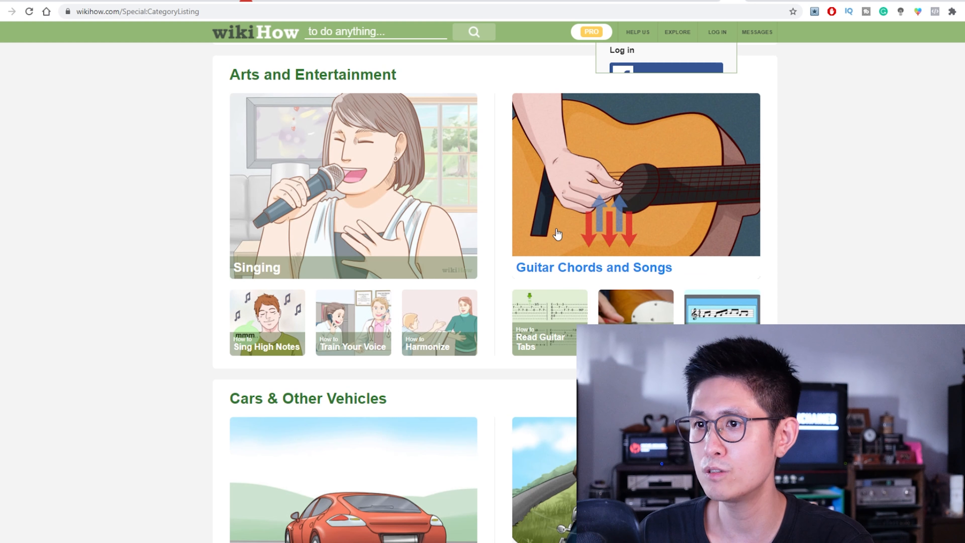
{"action": "scroll", "scroll_direction": "down", "scroll_amount": 3}
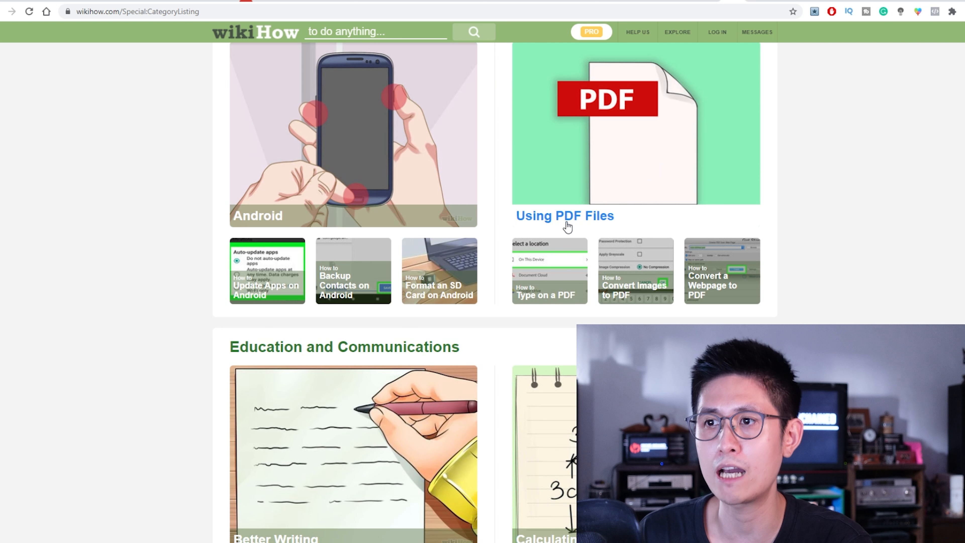
{"action": "scroll", "scroll_direction": "down", "scroll_amount": 3}
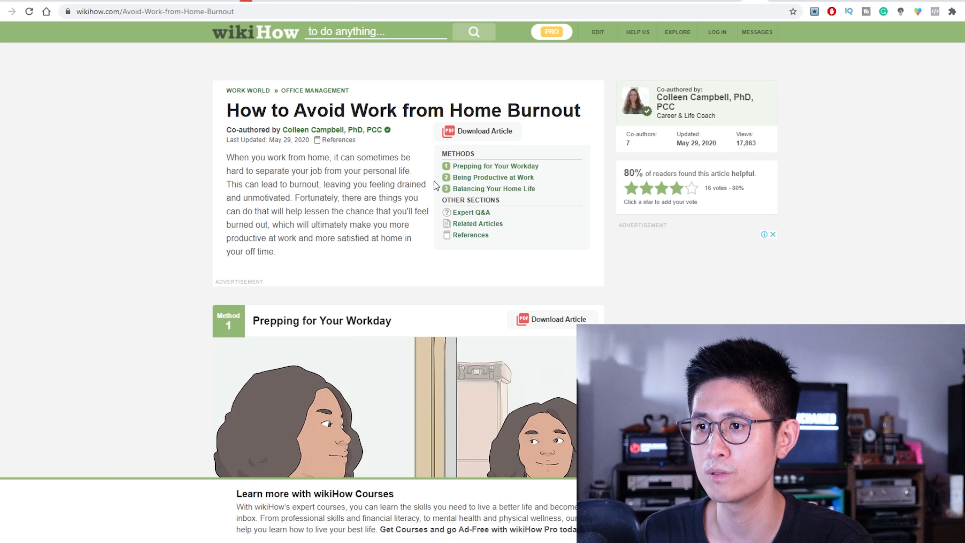
{"action": "scroll", "scroll_direction": "down", "scroll_amount": 3}
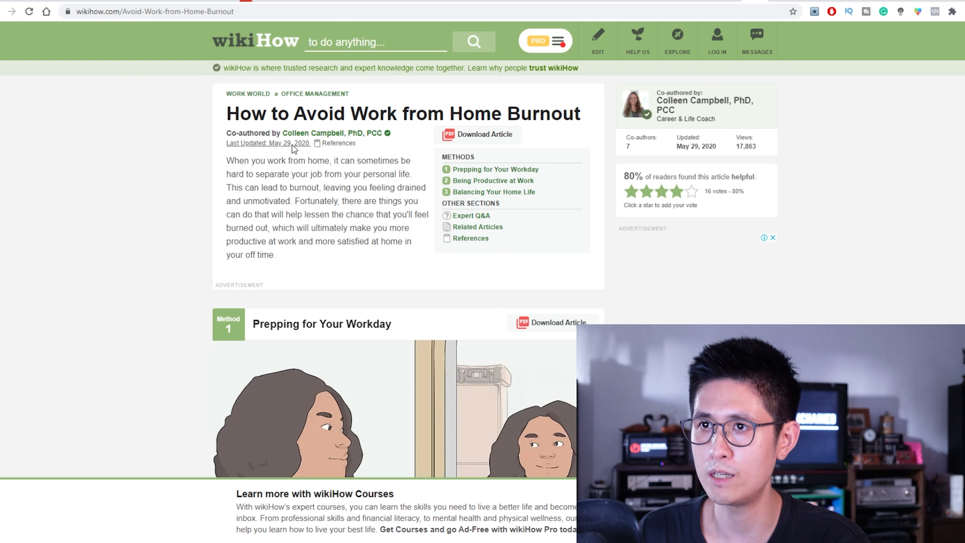
{"action": "mouse_move", "coordinate": [442, 128]}
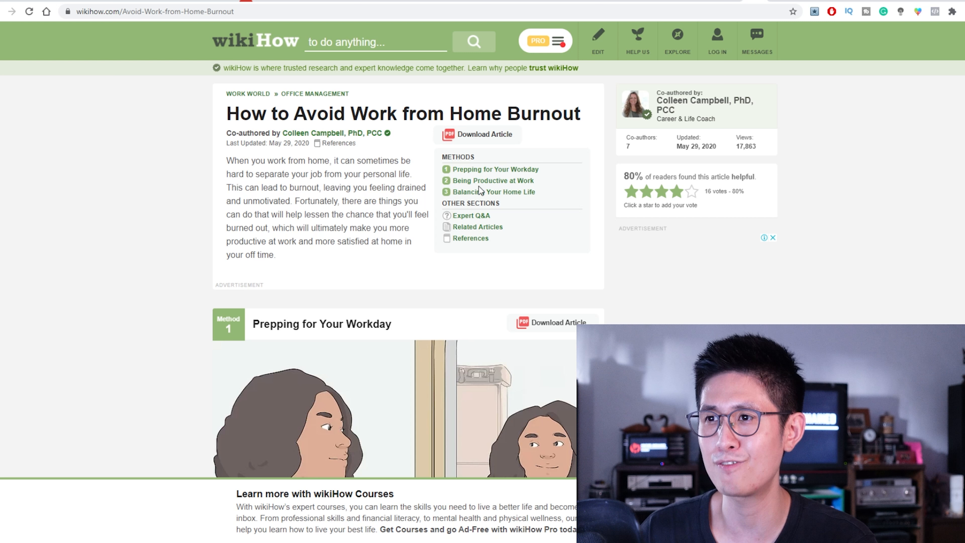
{"action": "mouse_move", "coordinate": [622, 233]}
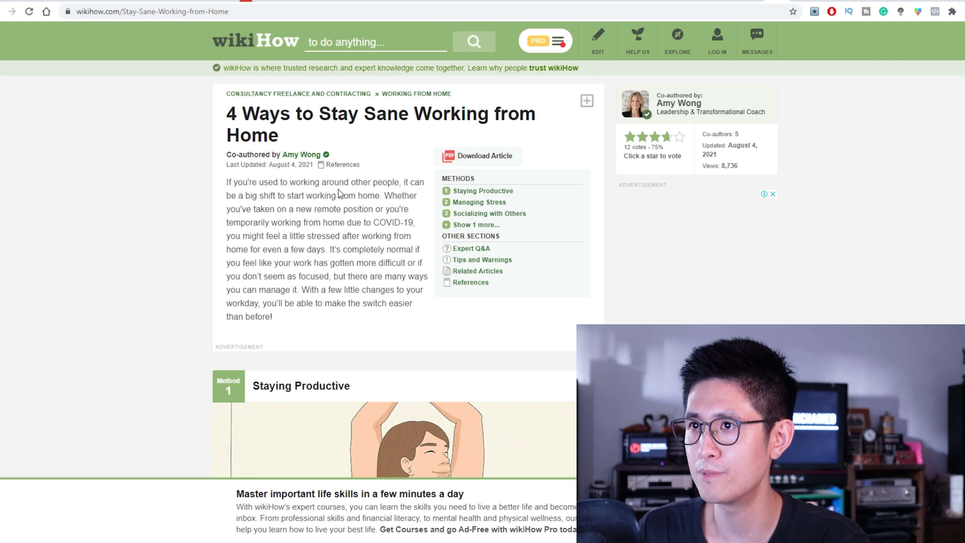
{"action": "mouse_move", "coordinate": [383, 115]}
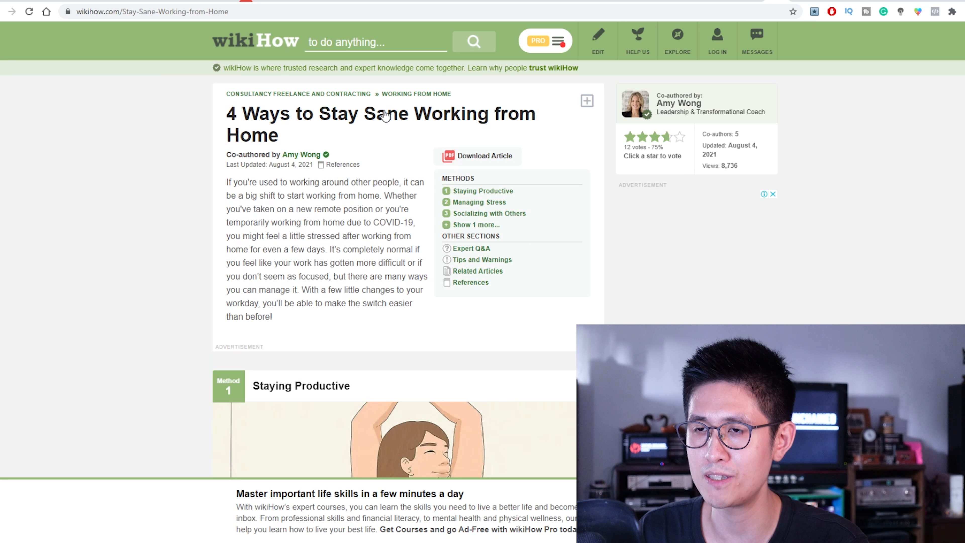
{"action": "scroll", "scroll_direction": "down", "scroll_amount": 3}
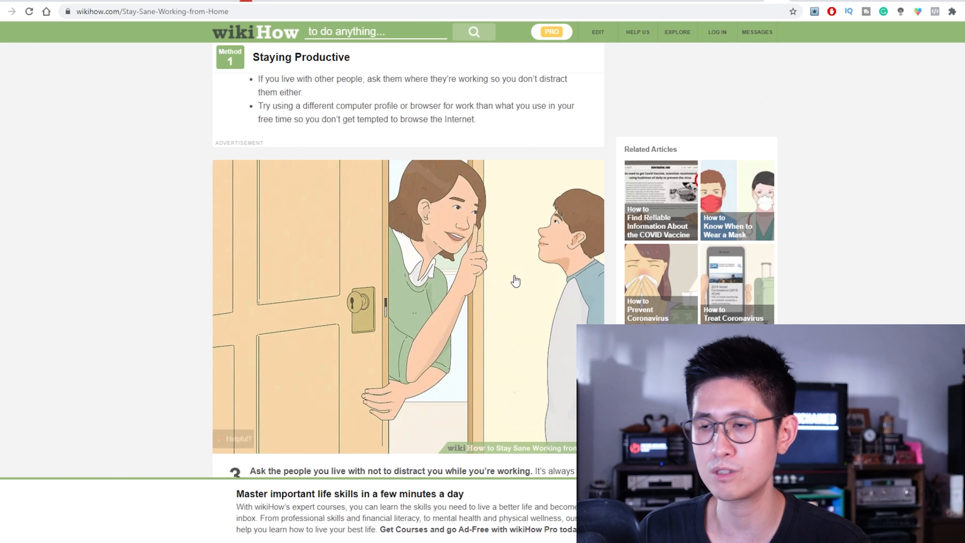
{"action": "scroll", "scroll_direction": "up", "scroll_amount": 3}
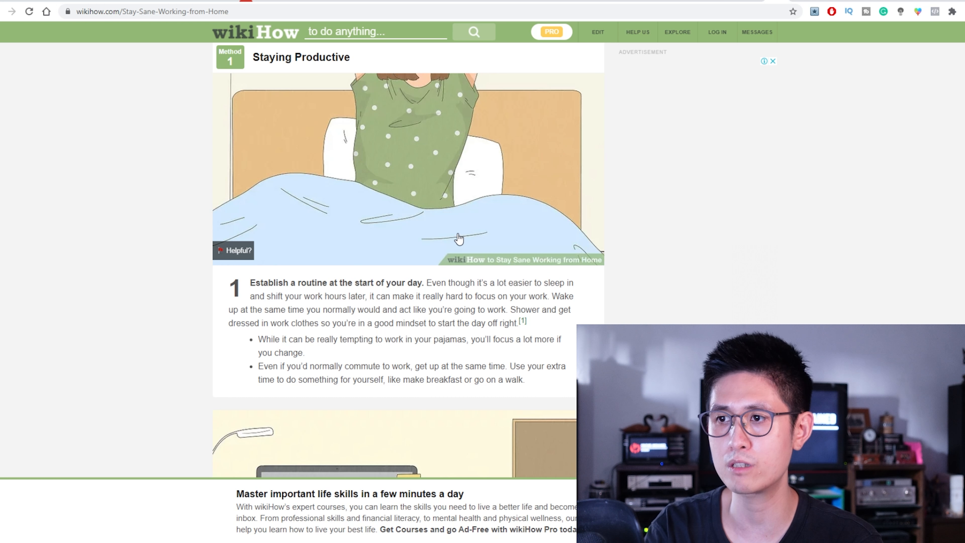
{"action": "scroll", "scroll_direction": "down", "scroll_amount": 3}
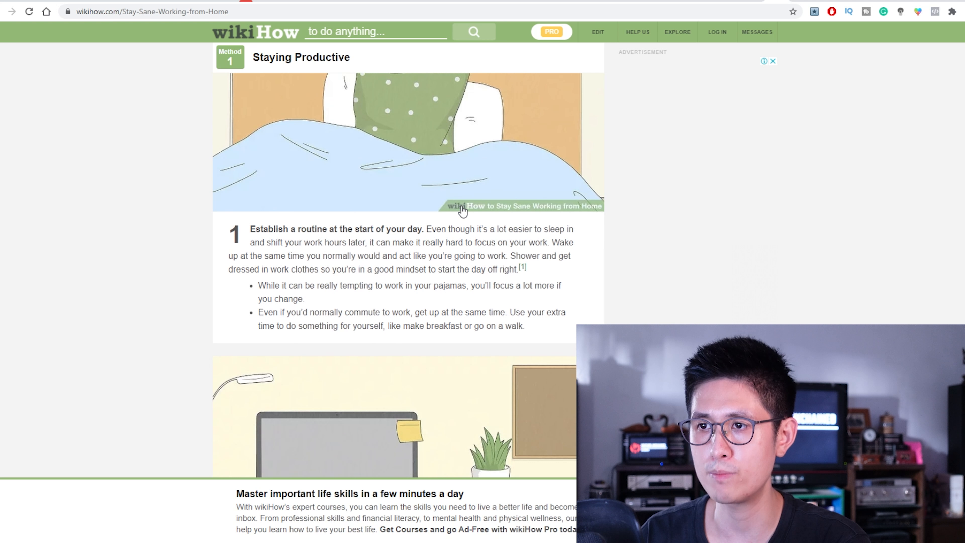
{"action": "mouse_move", "coordinate": [561, 188]}
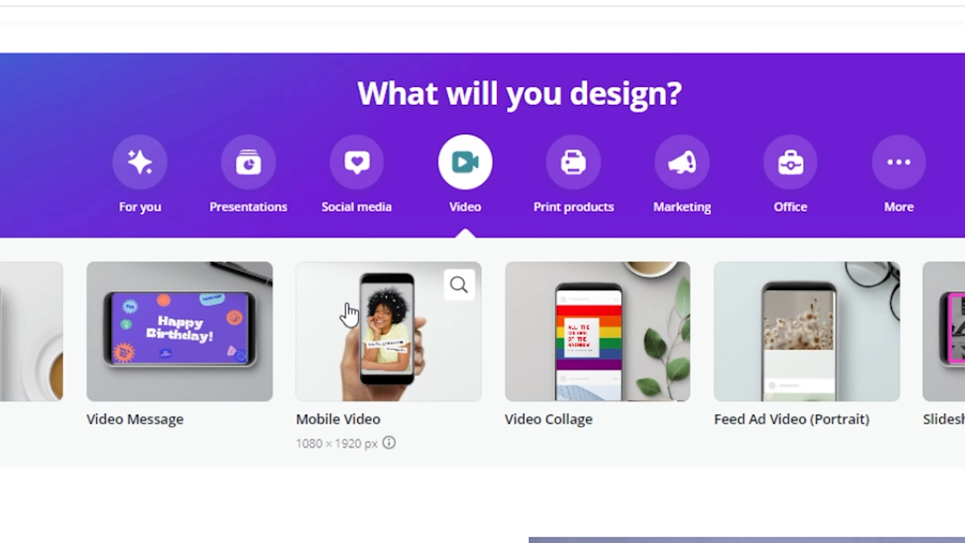
Start a new Mobile Video design in Canva and browse the uploaded video clips.
{"action": "left_click", "coordinate": [387, 332]}
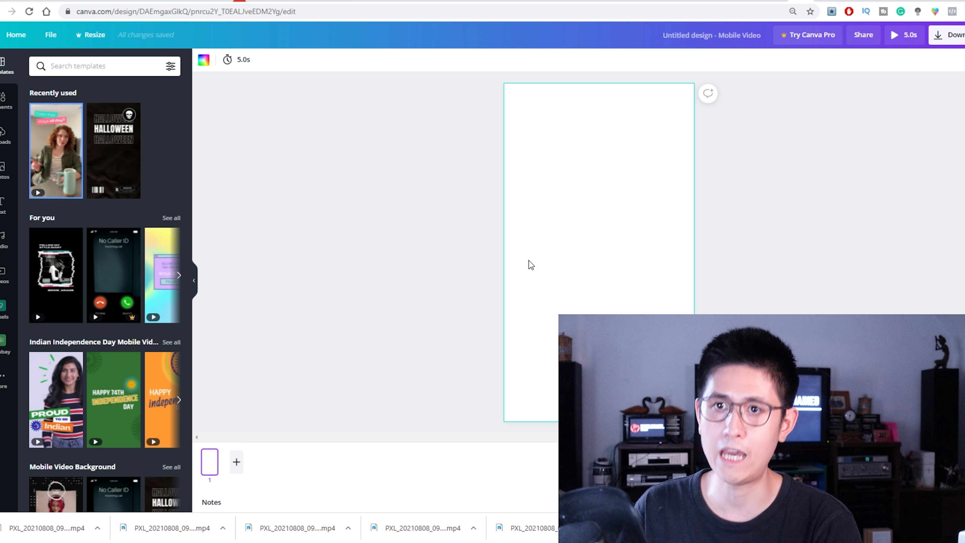
{"action": "scroll", "scroll_direction": "down", "scroll_amount": 3}
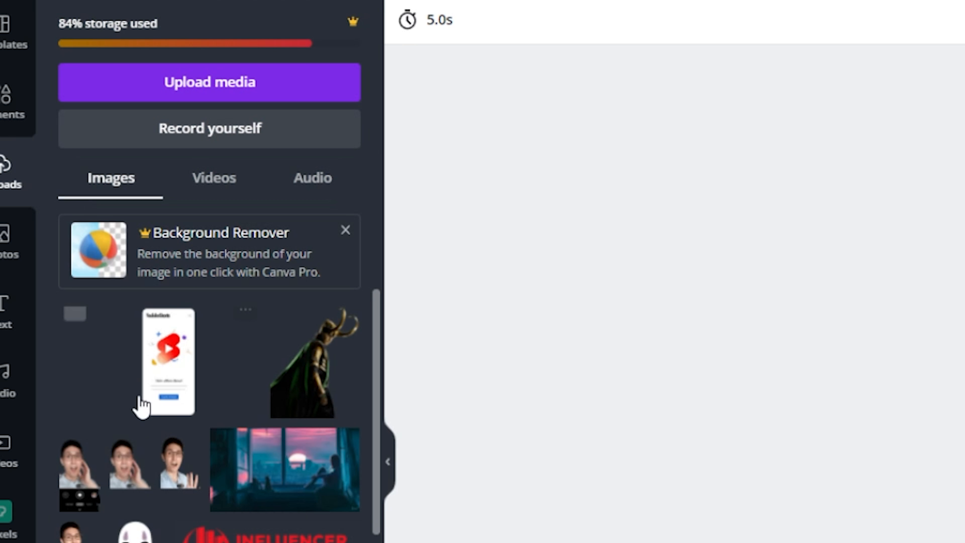
{"action": "left_click", "coordinate": [213, 178]}
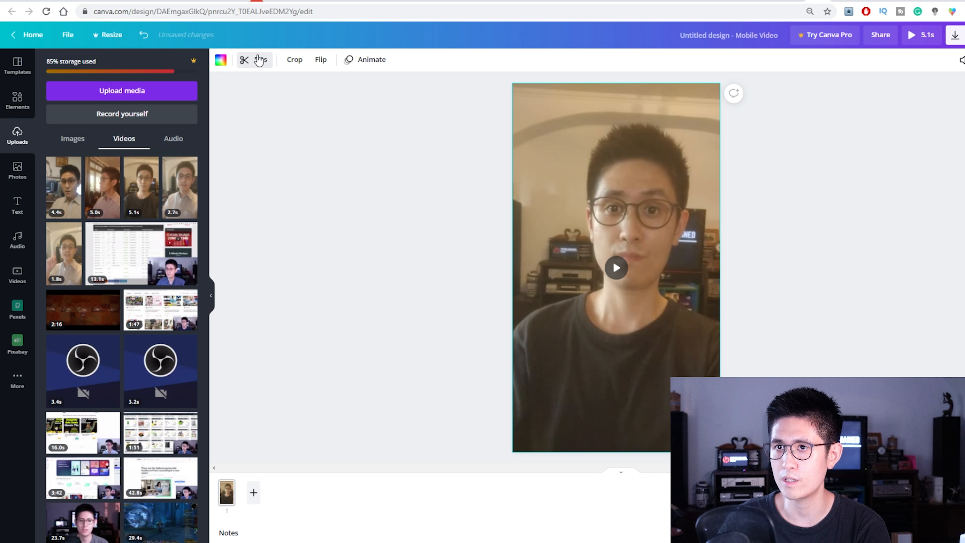
Trim the first selfie clip's length and add a second page to the video.
{"action": "left_click", "coordinate": [616, 268]}
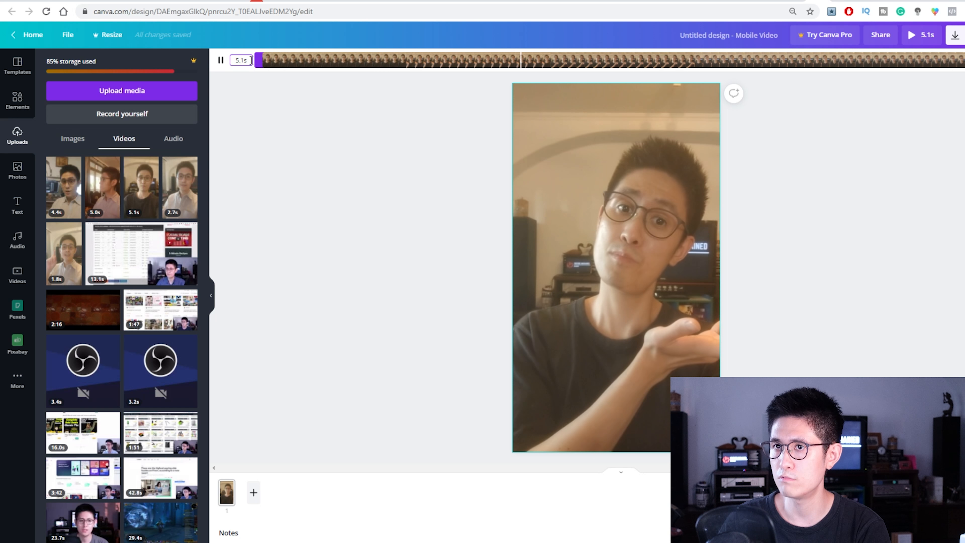
{"action": "left_click", "coordinate": [616, 268]}
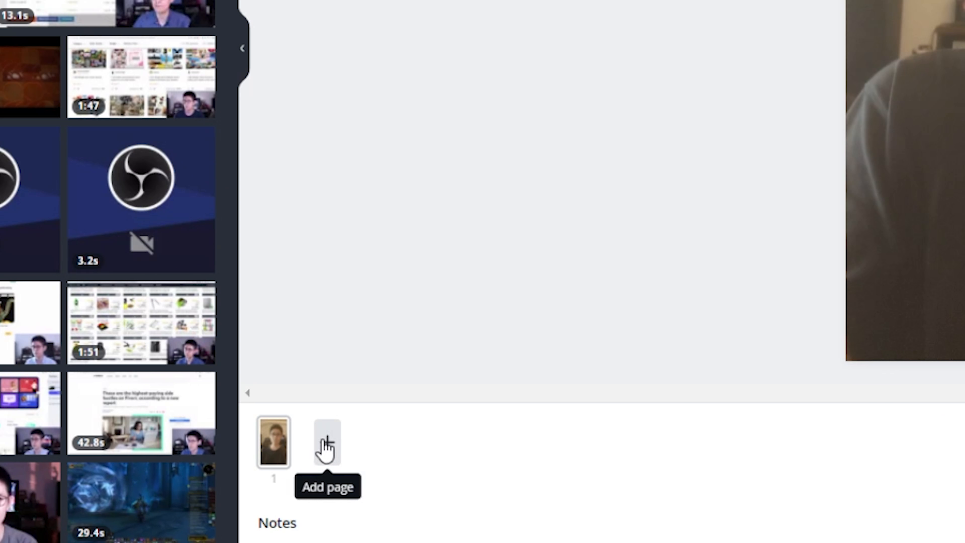
{"action": "left_click", "coordinate": [327, 442]}
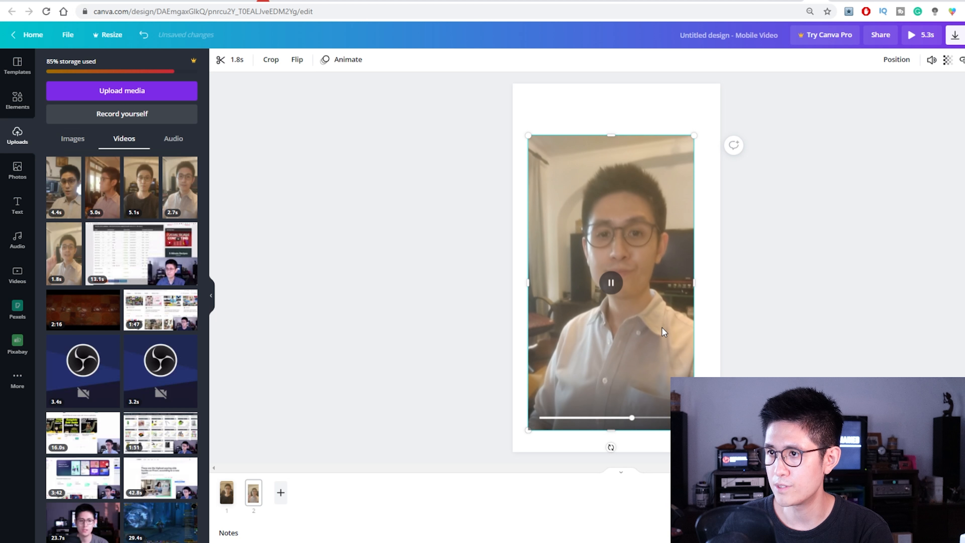
Enlarge the second clip to fill the page and trim its length.
{"action": "left_click_drag", "start_coordinate": [694, 136], "coordinate": [680, 158]}
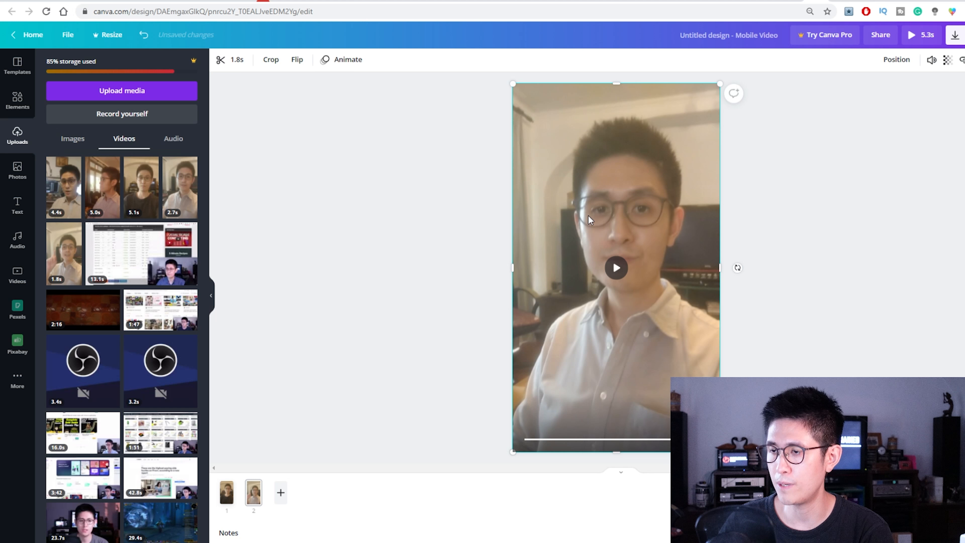
{"action": "left_click", "coordinate": [615, 268]}
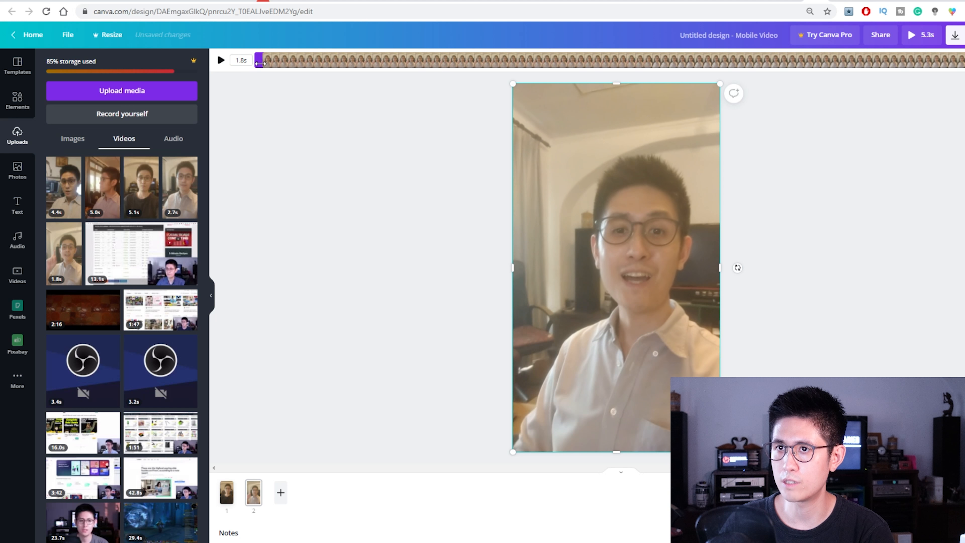
{"action": "left_click", "coordinate": [220, 60]}
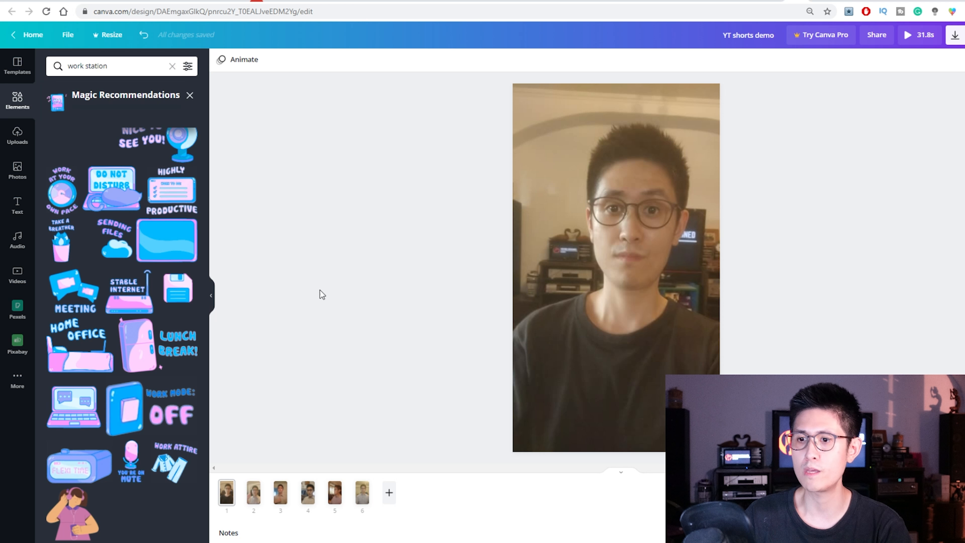
Download all six pages of the YT shorts demo video as an MP4.
{"action": "left_click", "coordinate": [280, 492]}
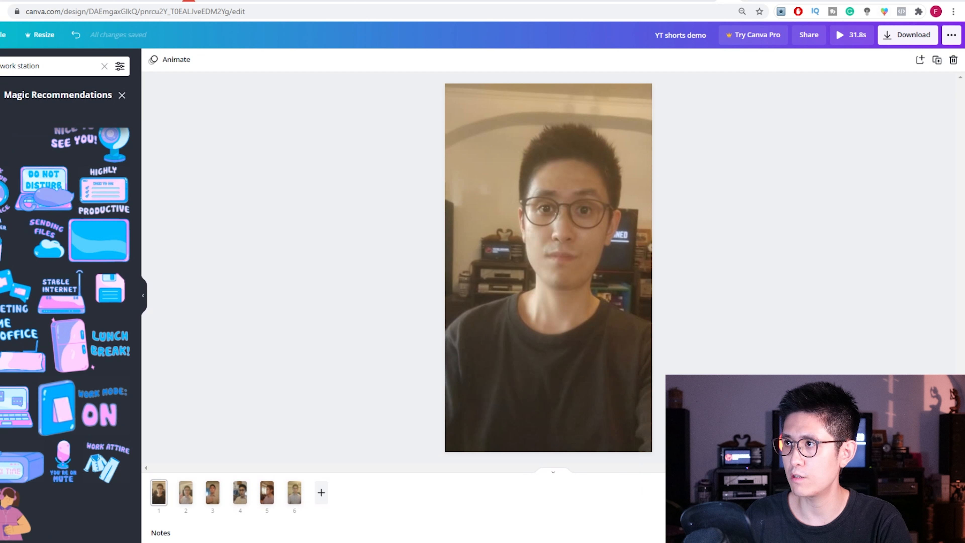
{"action": "left_click", "coordinate": [907, 34]}
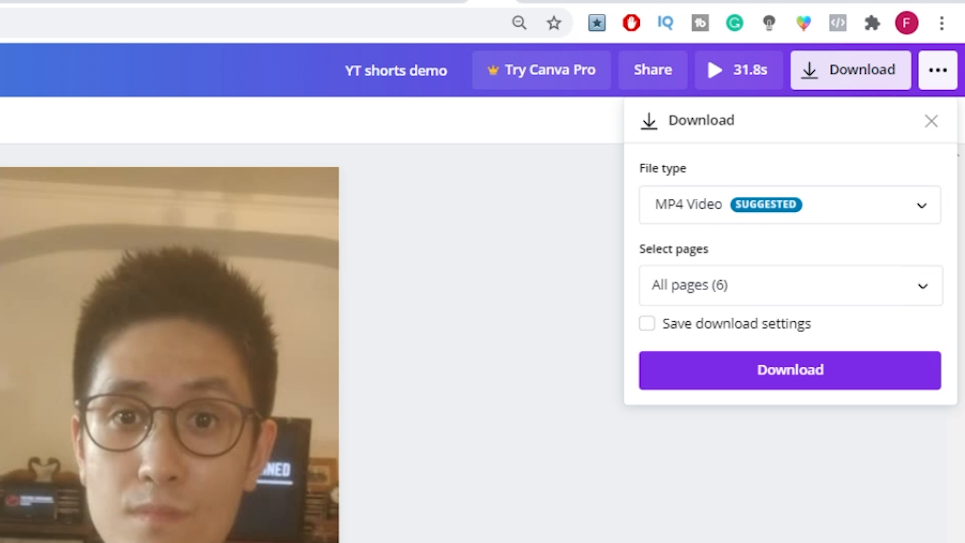
{"action": "left_click", "coordinate": [930, 121]}
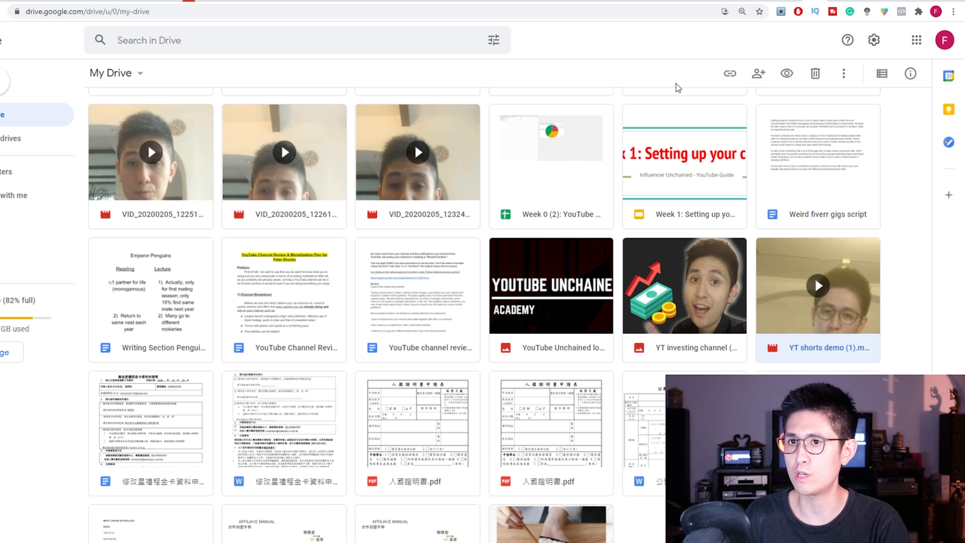
{"action": "scroll", "scroll_direction": "down", "scroll_amount": 3}
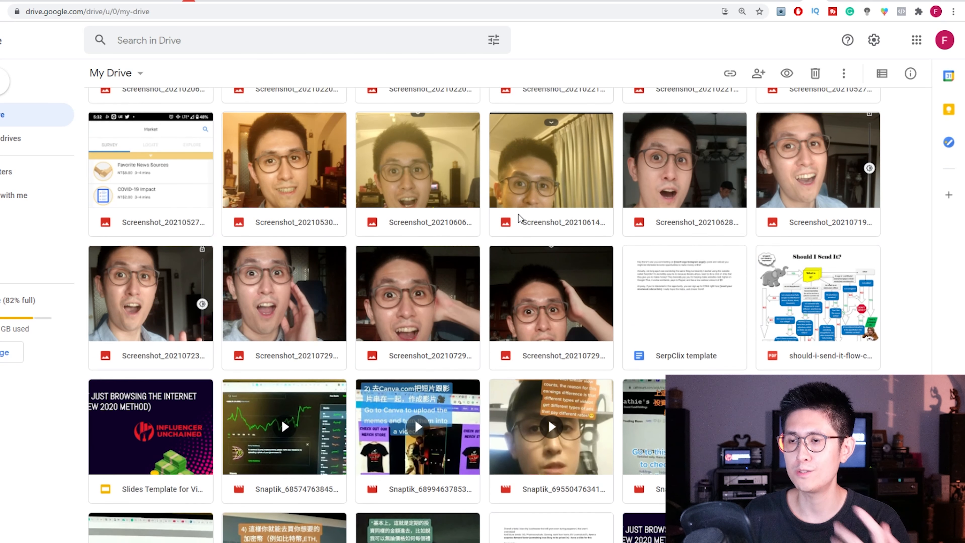
{"action": "scroll", "scroll_direction": "up", "scroll_amount": 3}
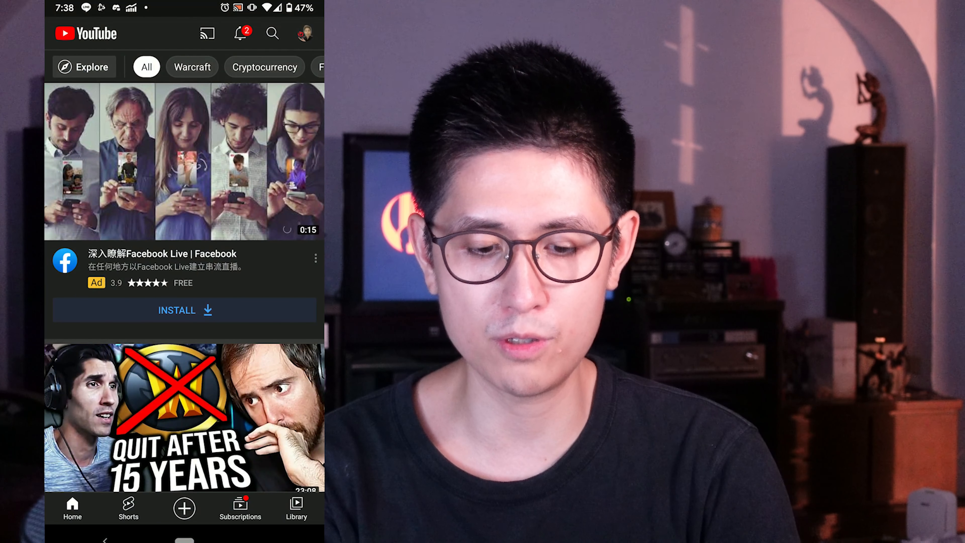
Start creating a Short in the YouTube app and pick a clip from the phone gallery.
{"action": "left_click", "coordinate": [184, 507]}
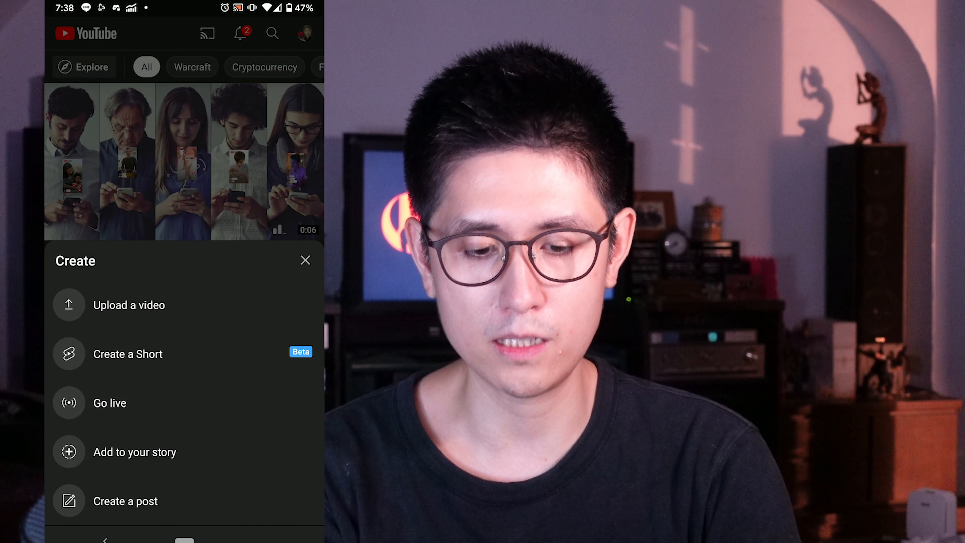
{"action": "left_click", "coordinate": [127, 354]}
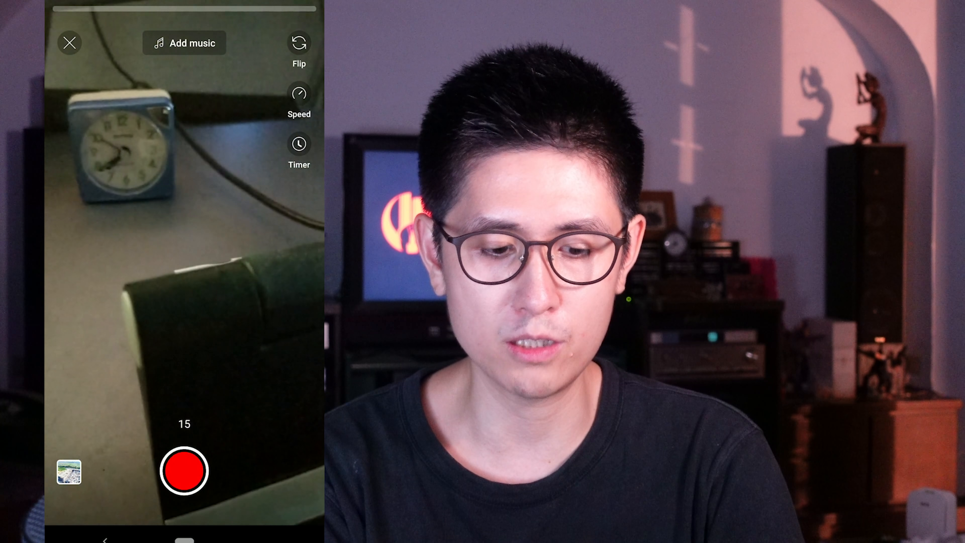
{"action": "left_click", "coordinate": [69, 472]}
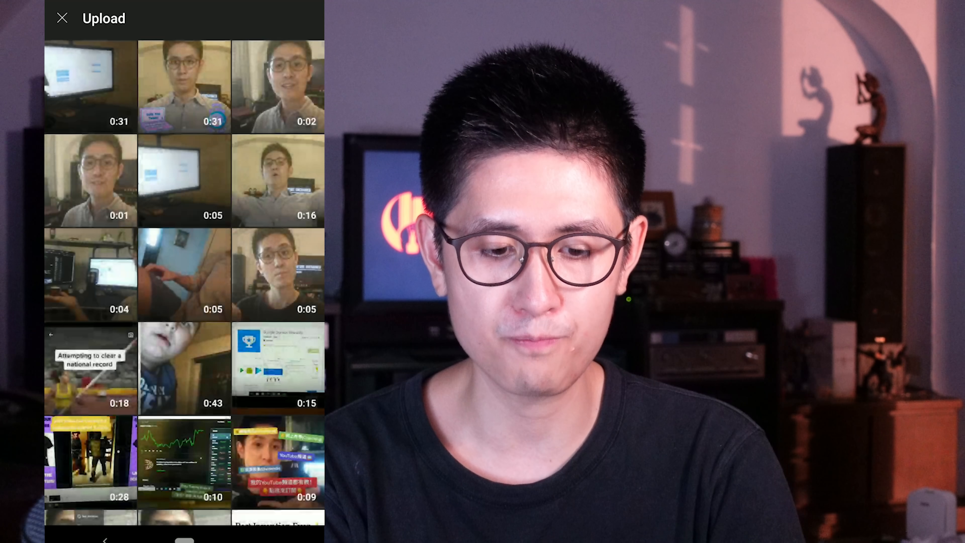
{"action": "left_click", "coordinate": [62, 18]}
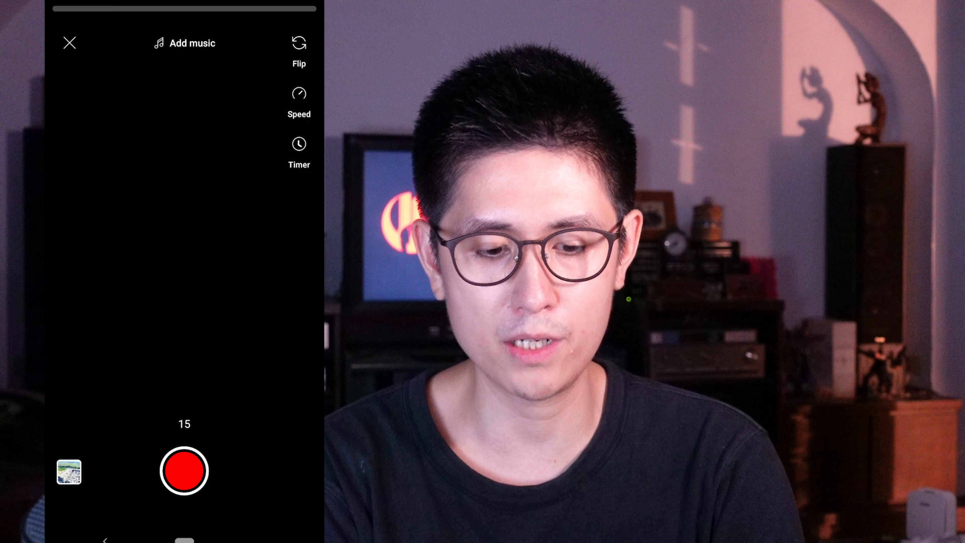
Record footage with the Shorts camera's red record button.
{"action": "left_click", "coordinate": [68, 471]}
{"action": "type", "text": "How to Avoid"}
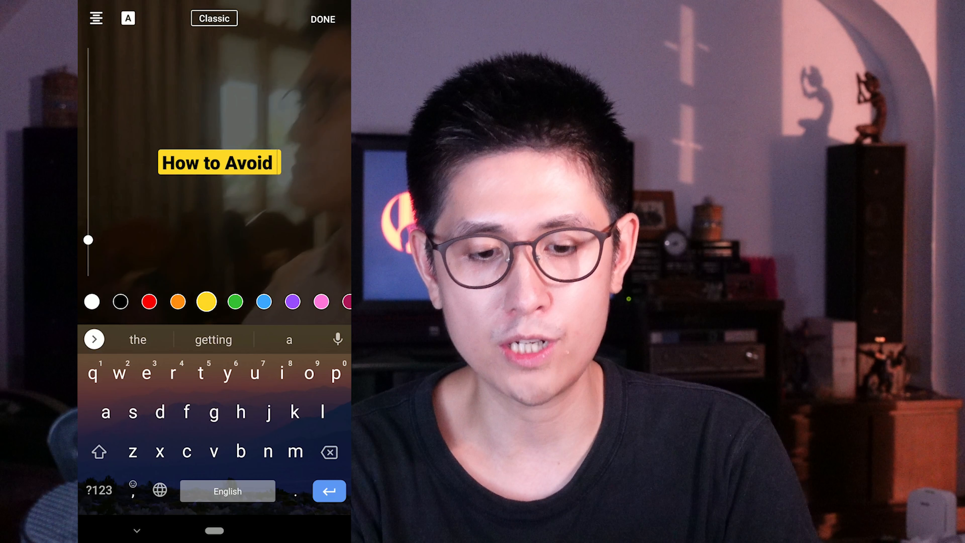
Add the 'Work from Home' burnout caption and accept the spelling fix for its last word.
{"action": "type", "text": "Work from Home Butnout"}
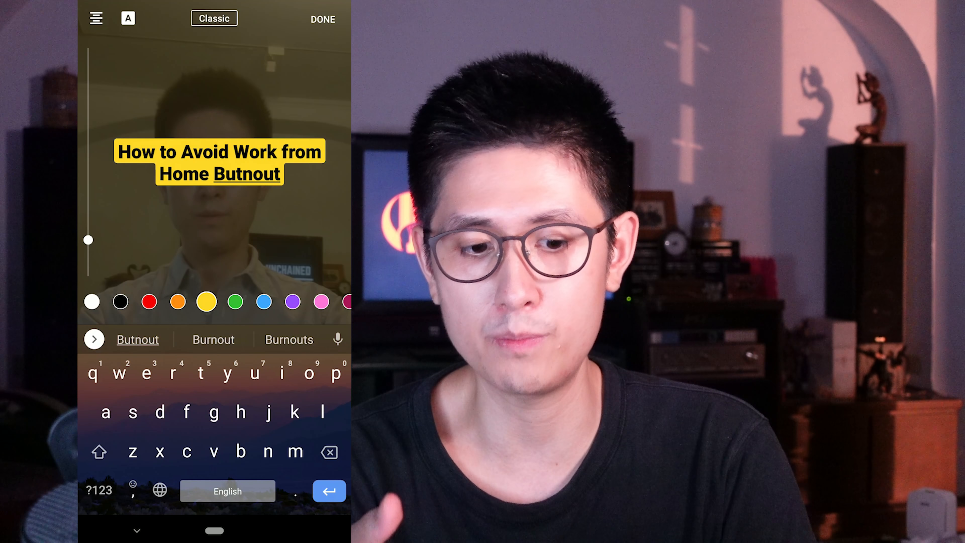
{"action": "left_click", "coordinate": [322, 19]}
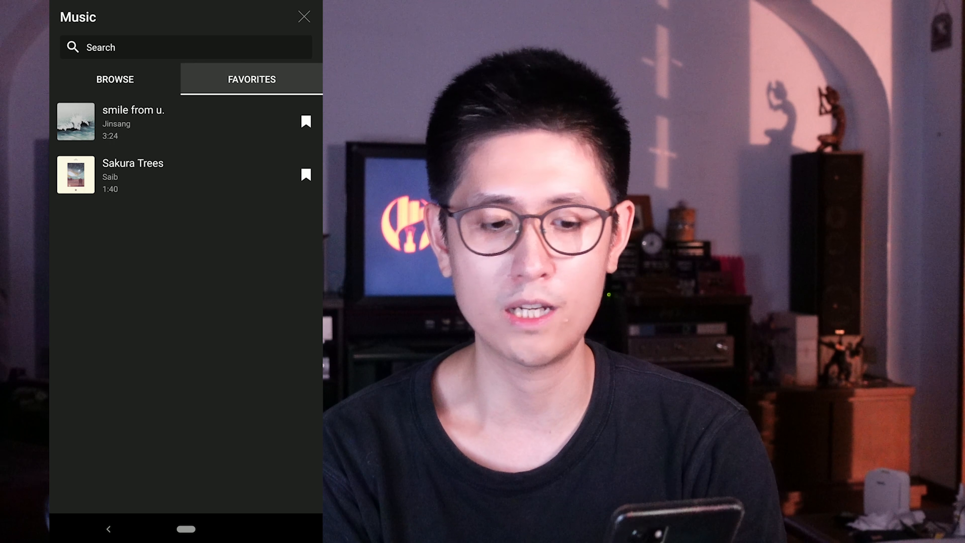
Add a saved Favorites song to the Short and apply the P1 filter.
{"action": "left_click", "coordinate": [115, 79]}
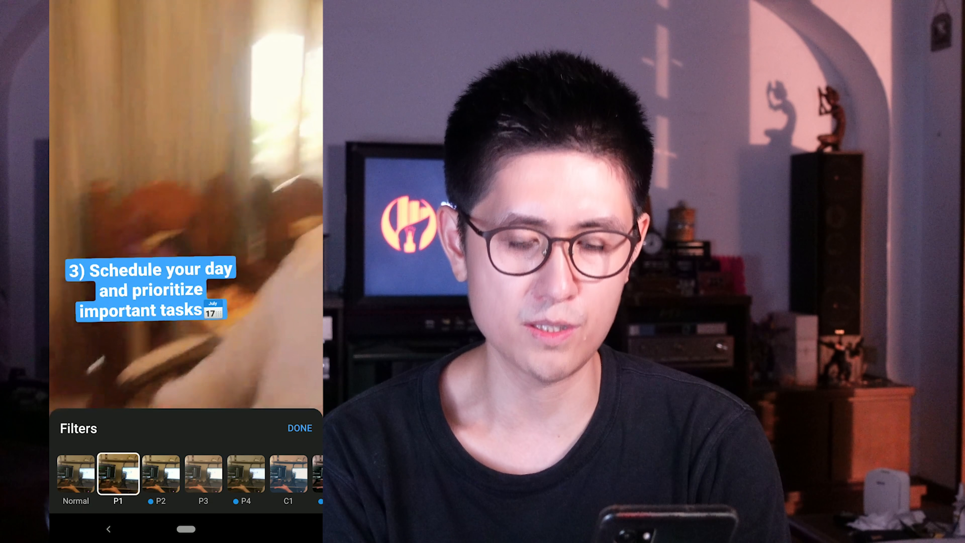
{"action": "left_click", "coordinate": [160, 475]}
{"action": "type", "text": "4 Tips Stay Productive While Working From Home"}
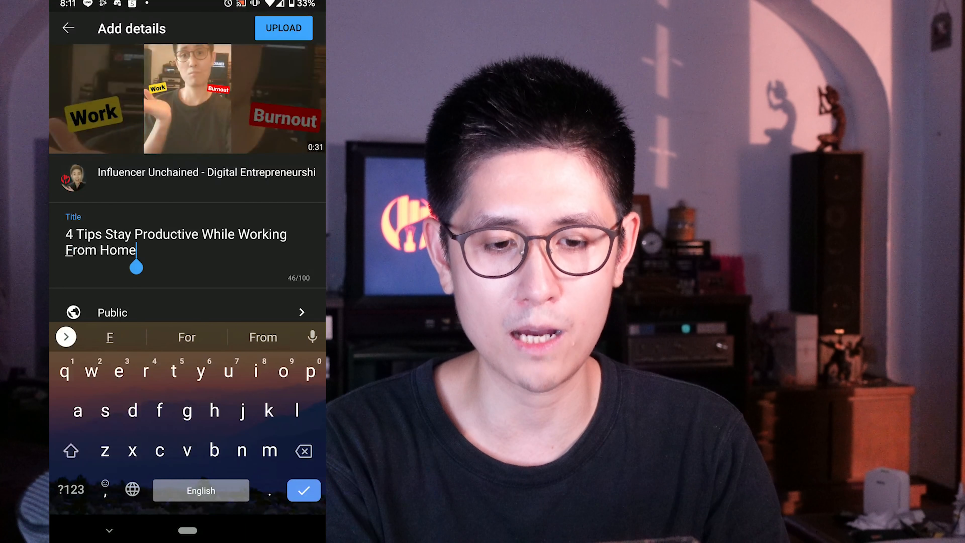
Replace the title with '4 Tips to Stay Productive While Working From Home (Avoid Burnout!)'.
{"action": "double_click", "coordinate": [89, 235]}
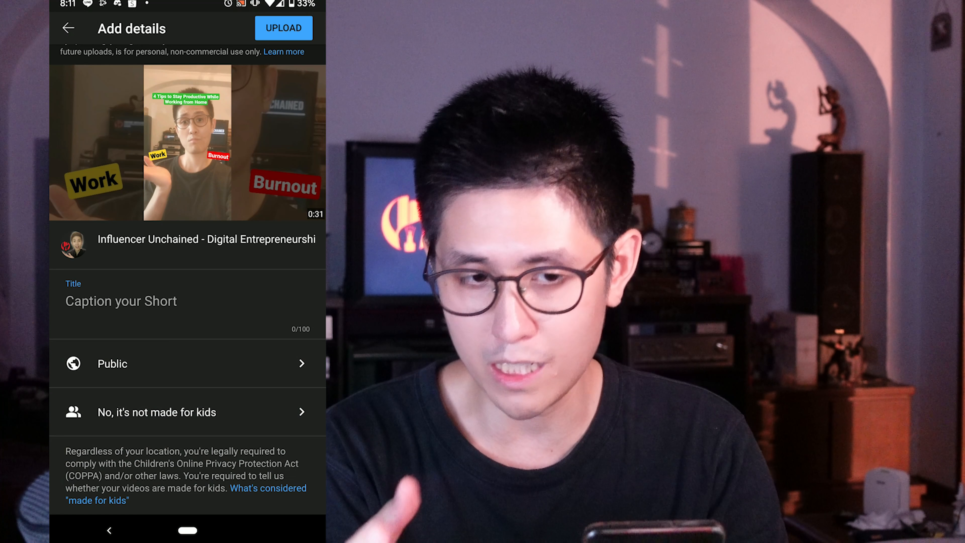
{"action": "left_click", "coordinate": [122, 301]}
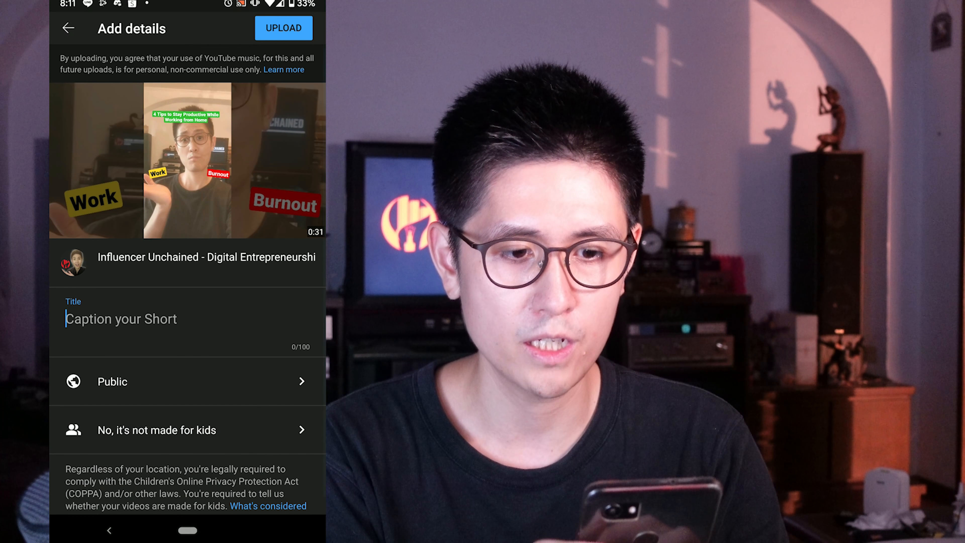
{"action": "type", "text": "4 Tips"}
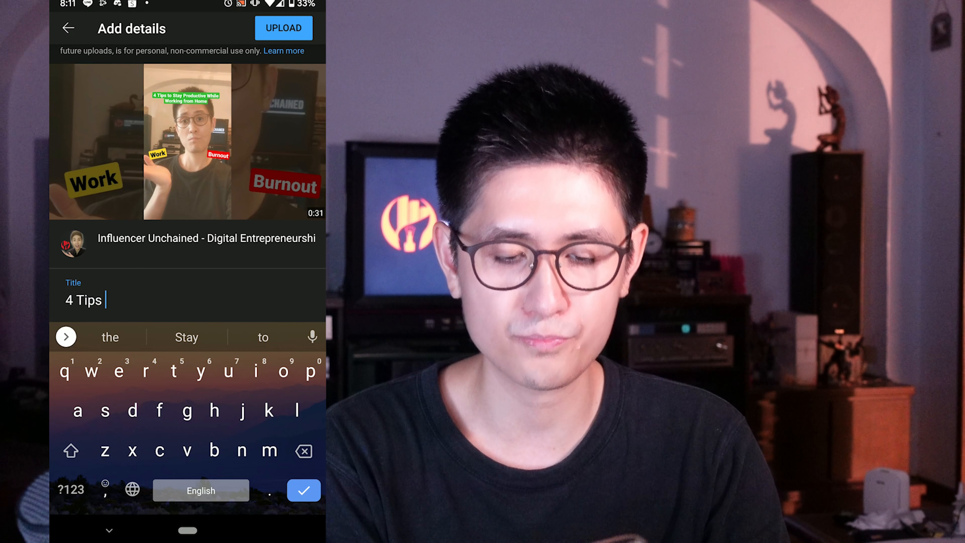
{"action": "type", "text": "to Stay Productive While Working from"}
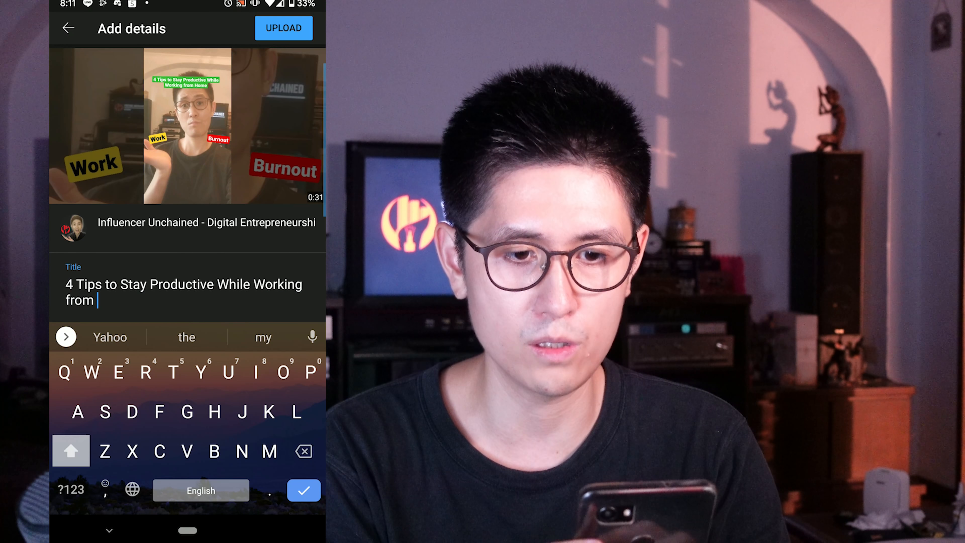
{"action": "left_click", "coordinate": [269, 411]}
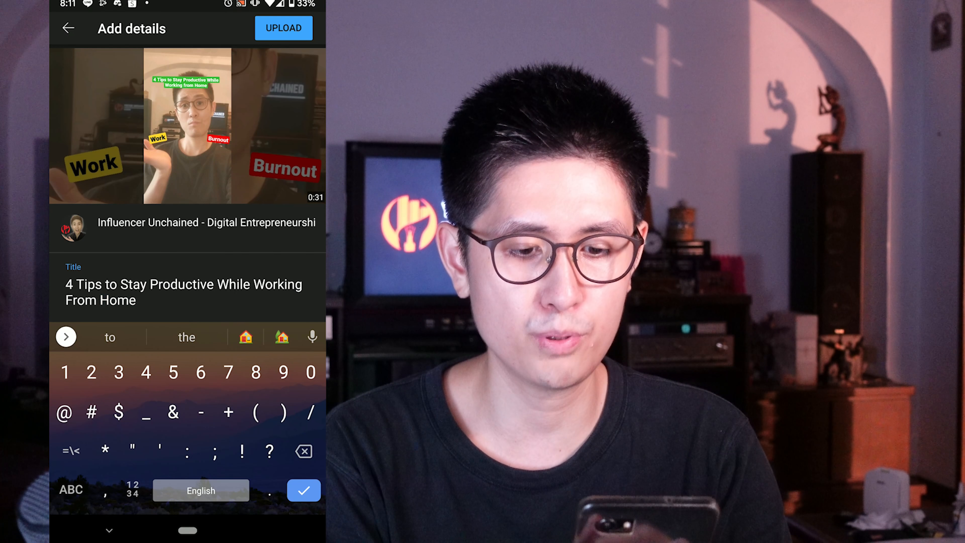
{"action": "type", "text": "(Avoid Burnout!"}
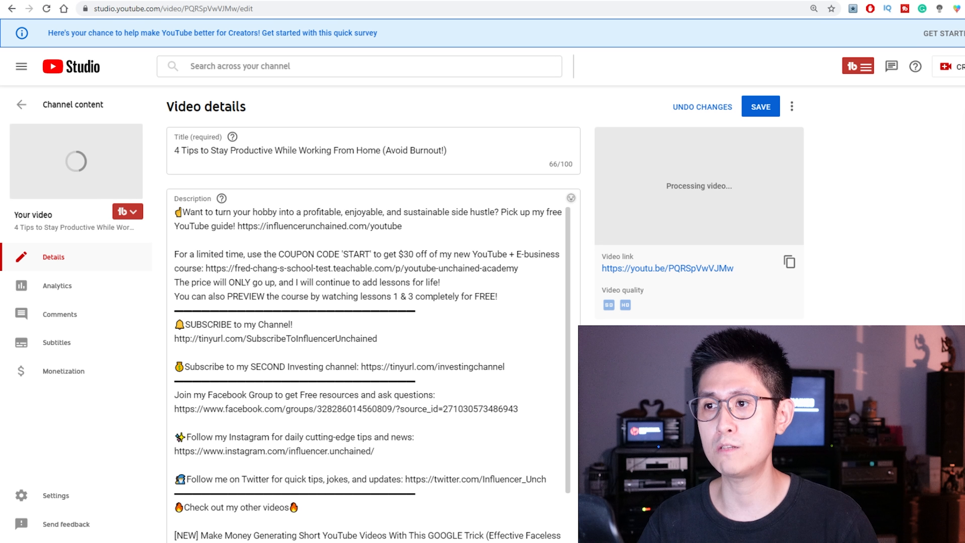
Enter the Description box in YouTube Studio and place the cursor at its very start.
{"action": "left_click", "coordinate": [417, 254]}
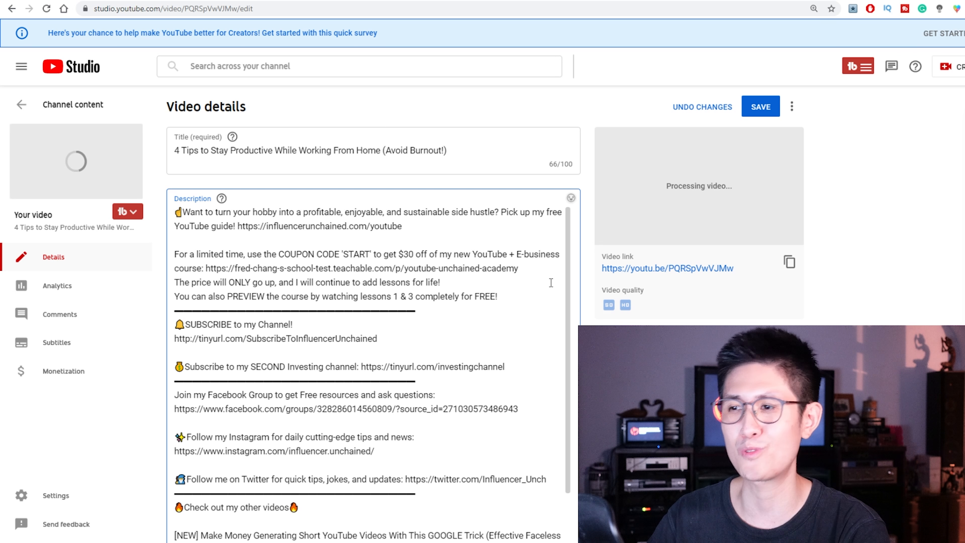
{"action": "scroll", "scroll_direction": "down", "scroll_amount": 3}
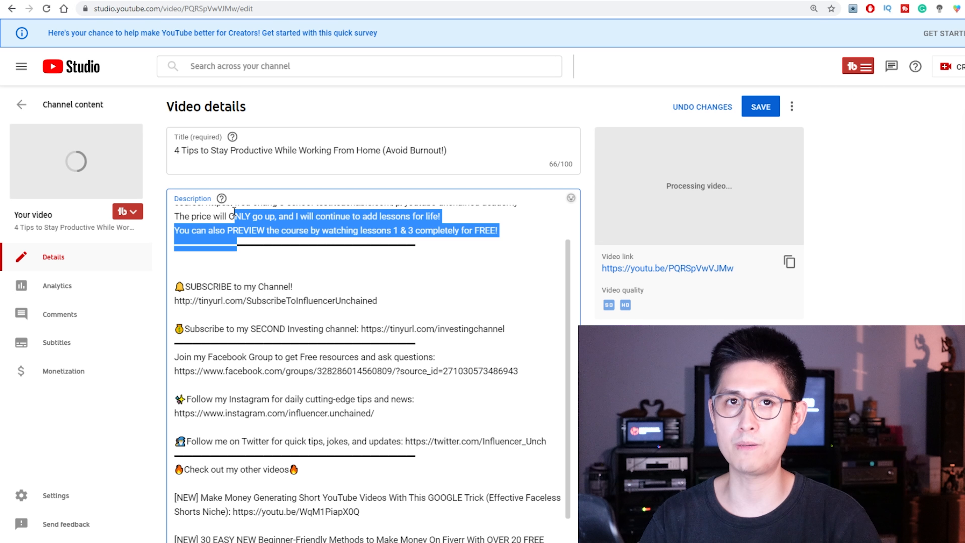
{"action": "left_click", "coordinate": [220, 272]}
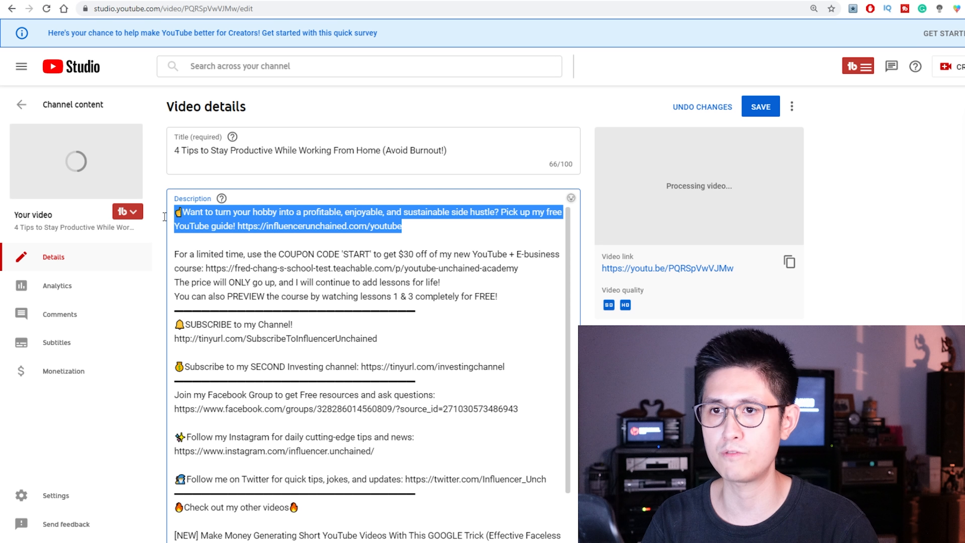
{"action": "left_click", "coordinate": [400, 225]}
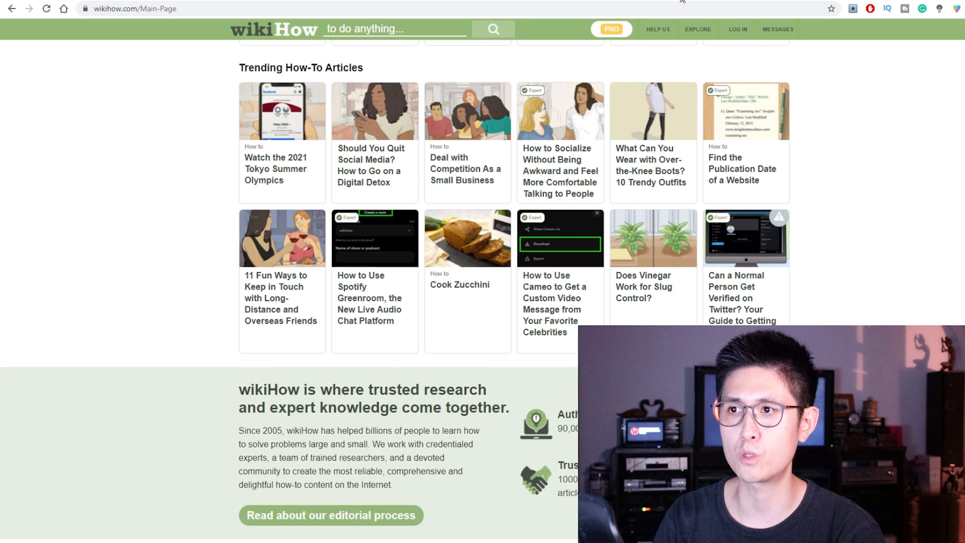
Browse wikiHow's main page, then switch to the kit.co YouTube gear kit page.
{"action": "scroll", "scroll_direction": "up", "scroll_amount": 3}
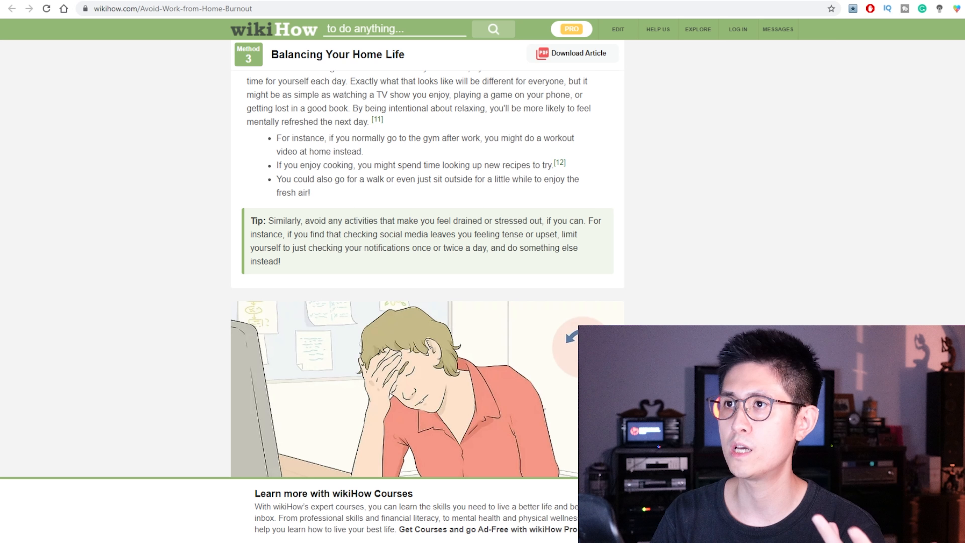
{"action": "left_click", "coordinate": [274, 30]}
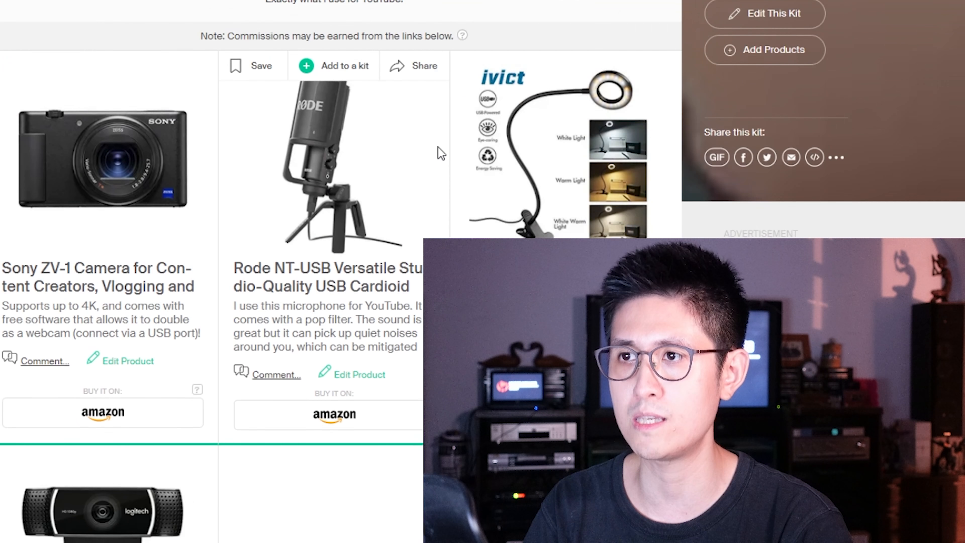
{"action": "scroll", "scroll_direction": "down", "scroll_amount": 3}
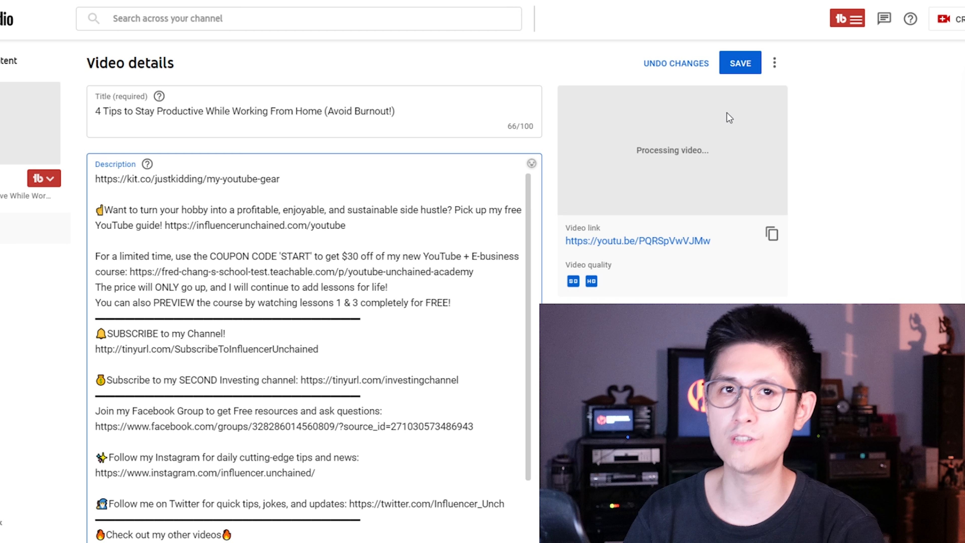
Place the cursor after the newly pasted kit.co gear link in the description.
{"action": "left_click", "coordinate": [280, 179]}
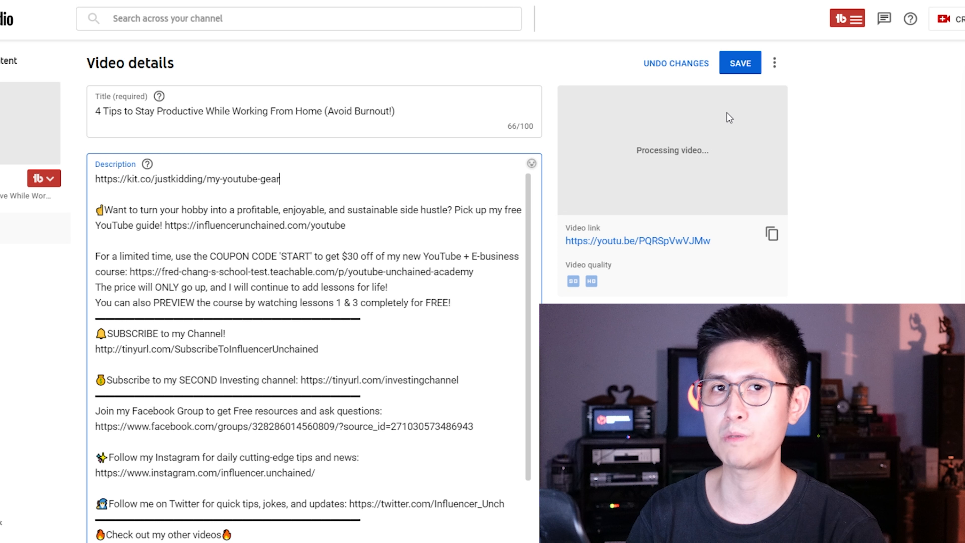